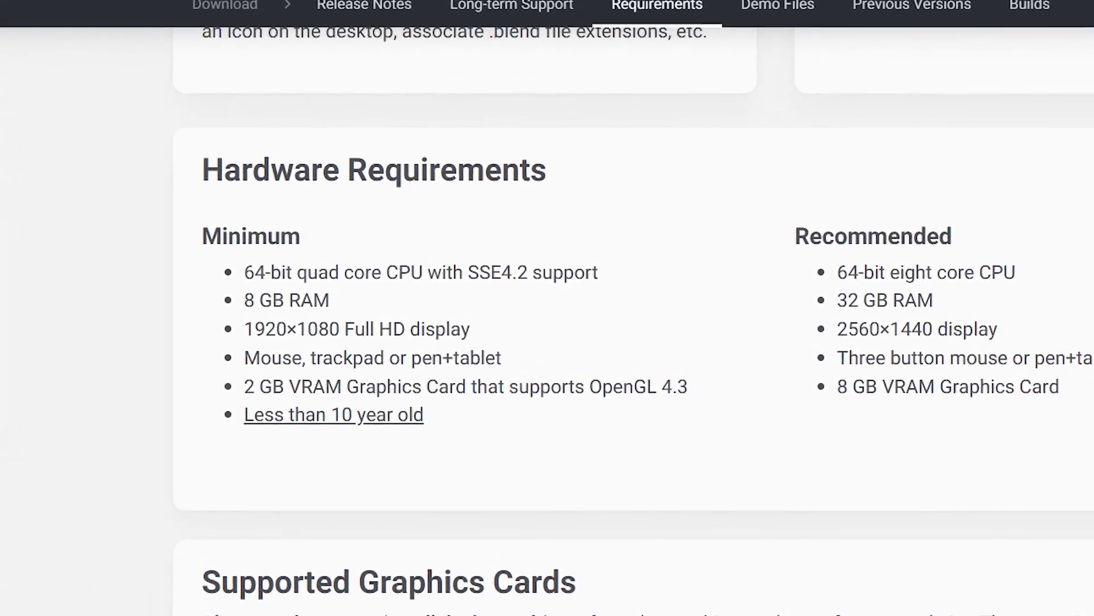
# - Browse down through the Blender homepage and return toward the top
pyautogui.scroll(-3)
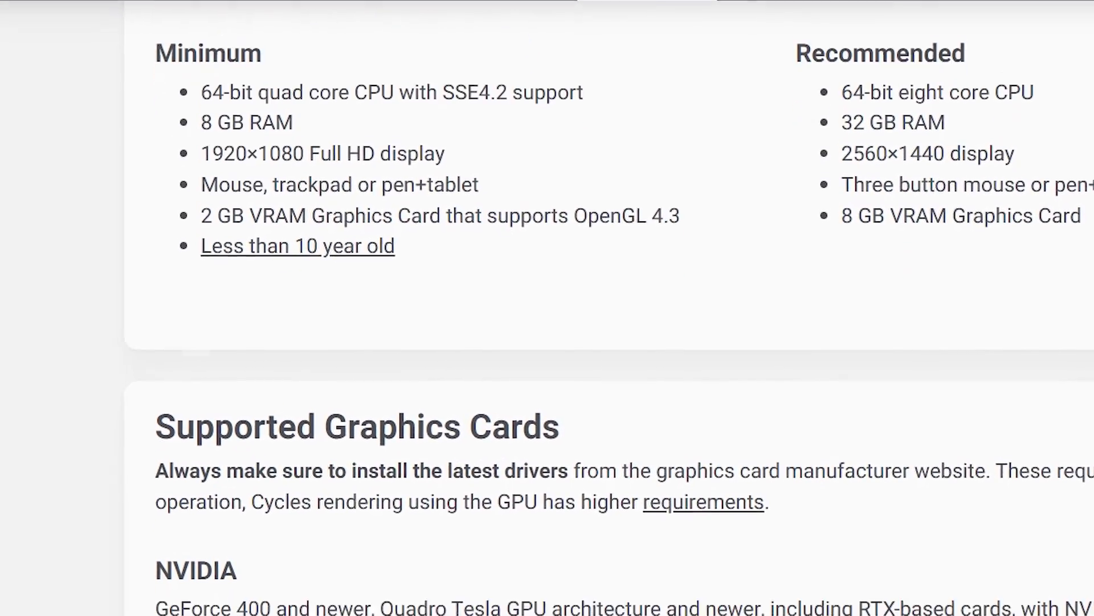
pyautogui.scroll(-3)
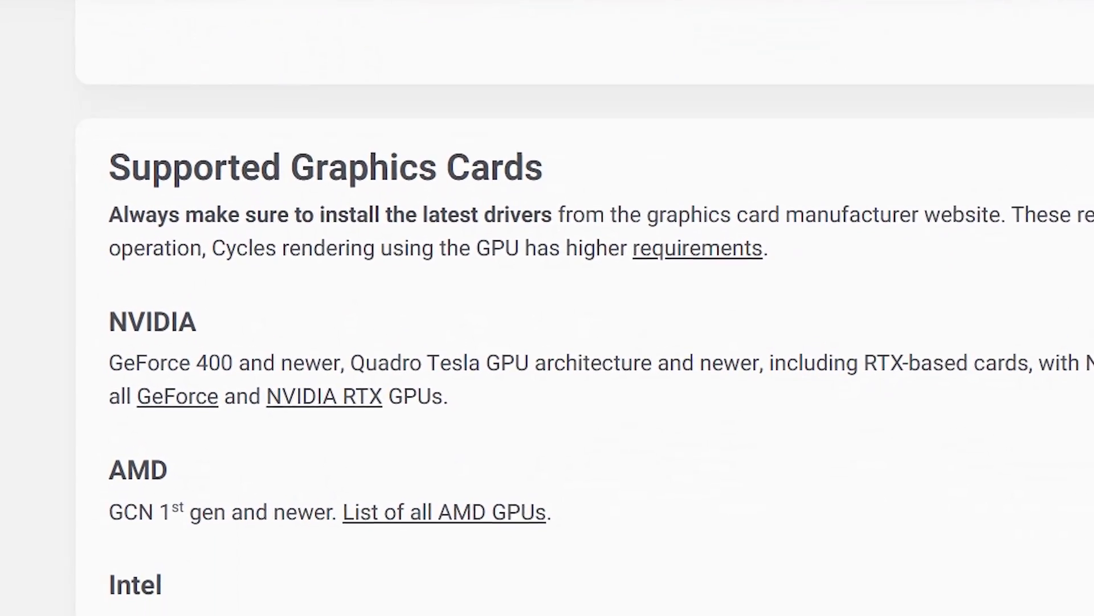
pyautogui.scroll(-3)
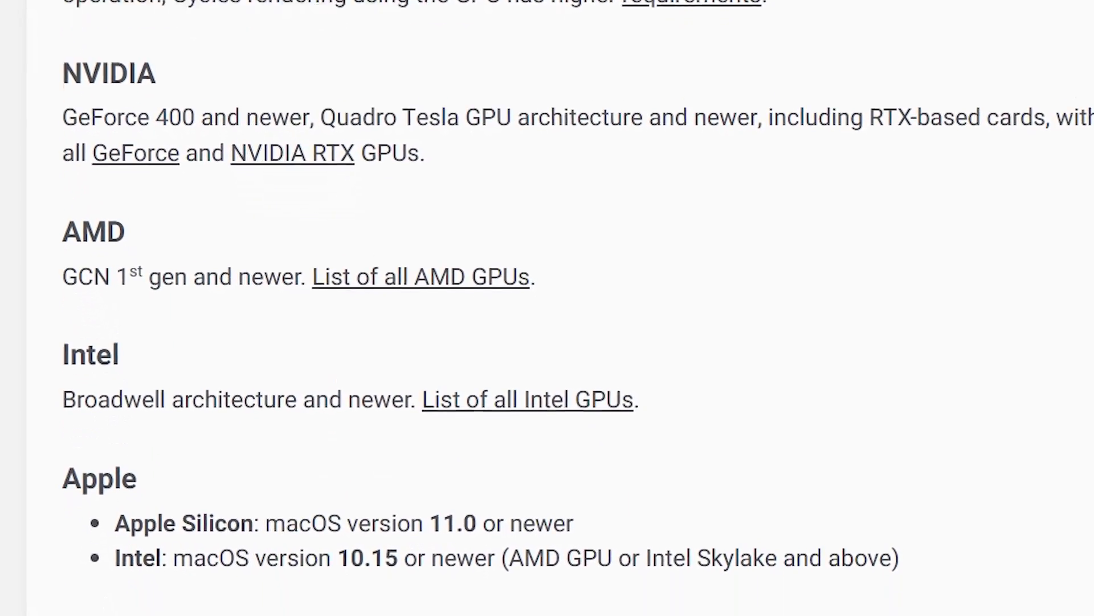
pyautogui.scroll(-3)
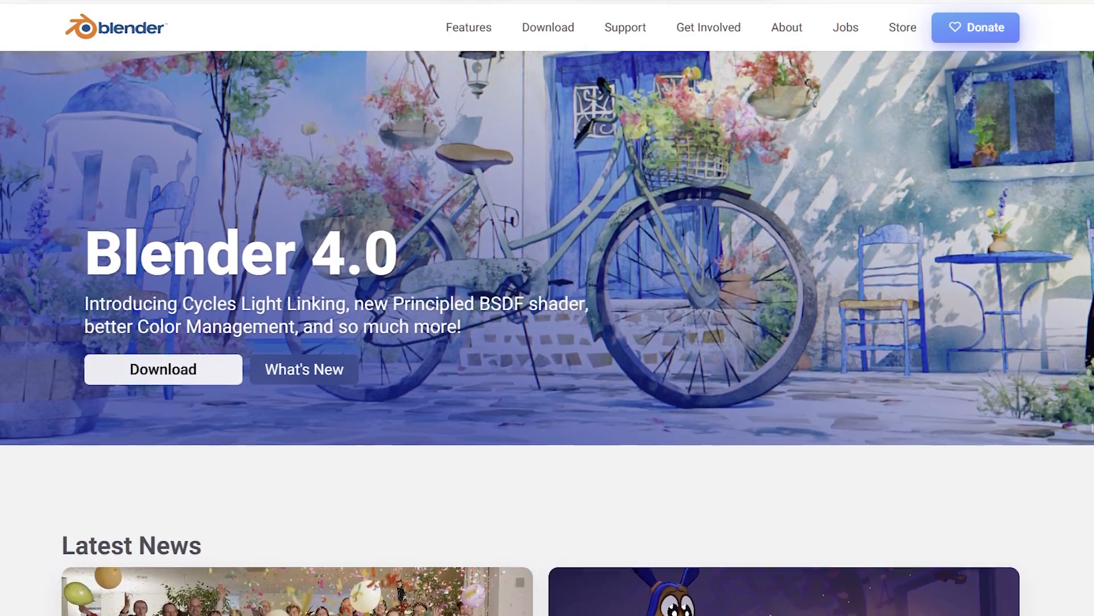
pyautogui.scroll(-3)
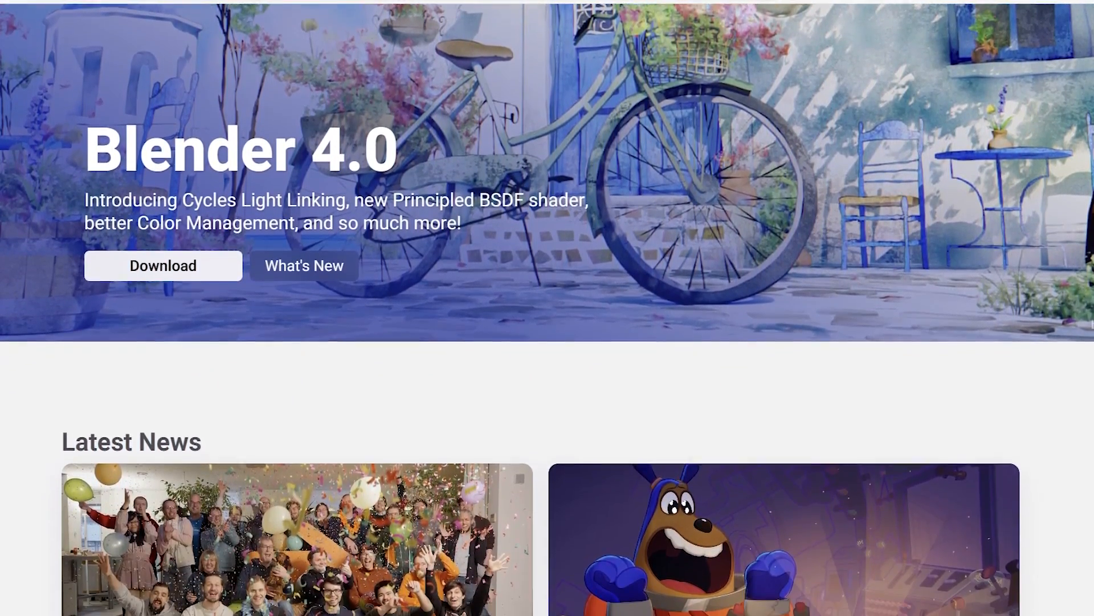
pyautogui.scroll(-3)
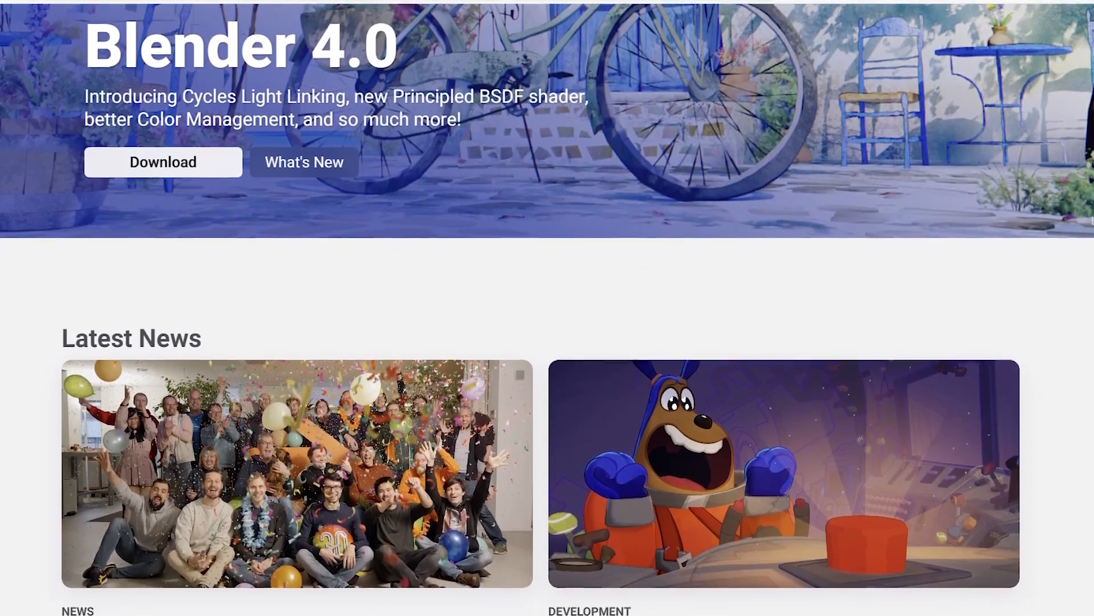
pyautogui.scroll(-3)
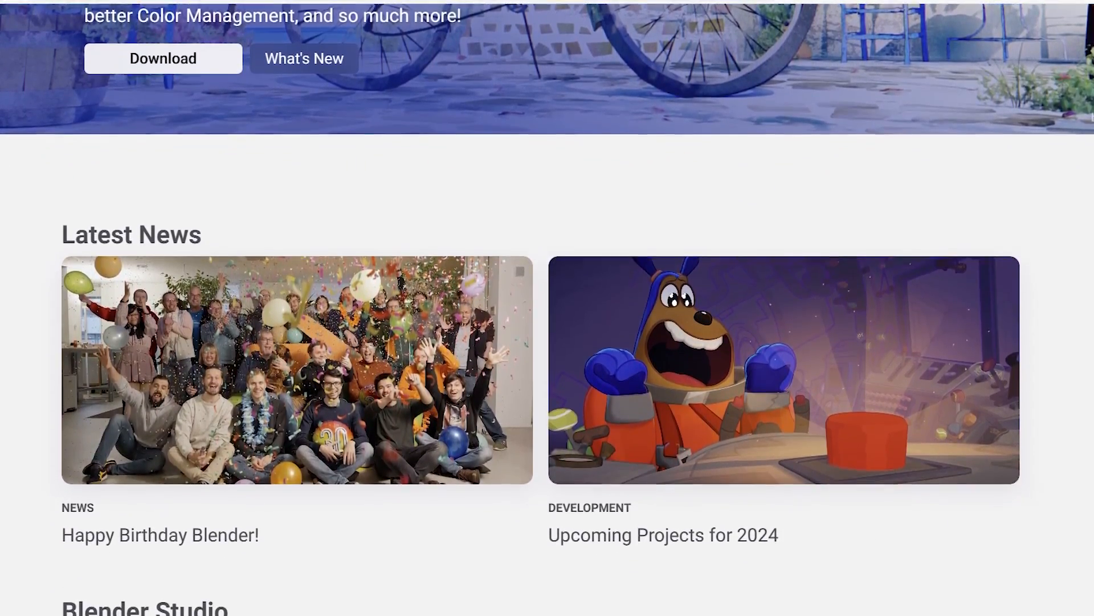
pyautogui.scroll(-3)
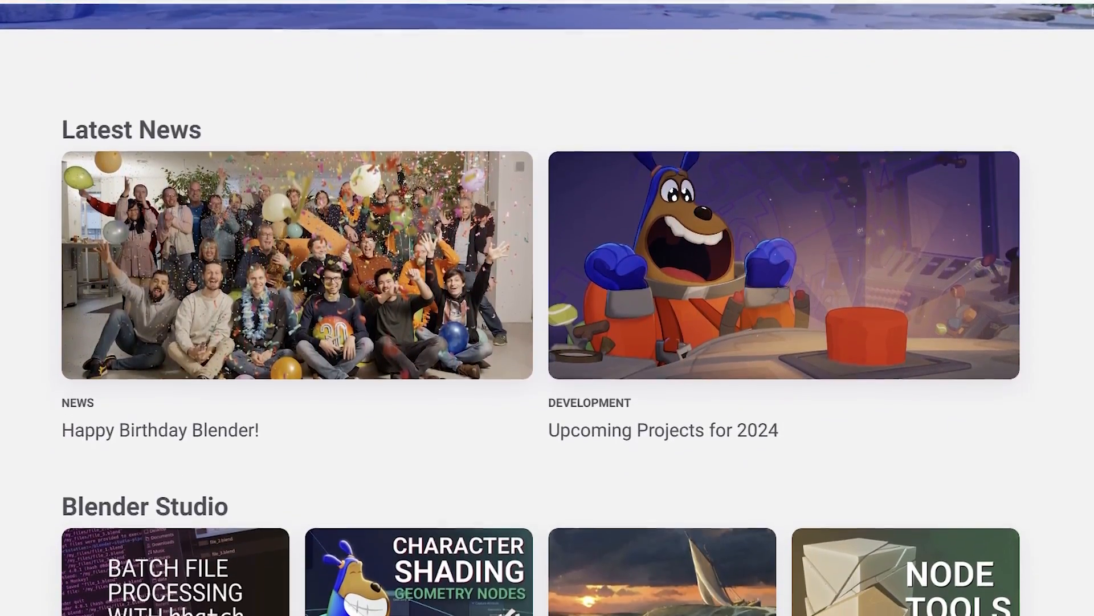
pyautogui.scroll(3)
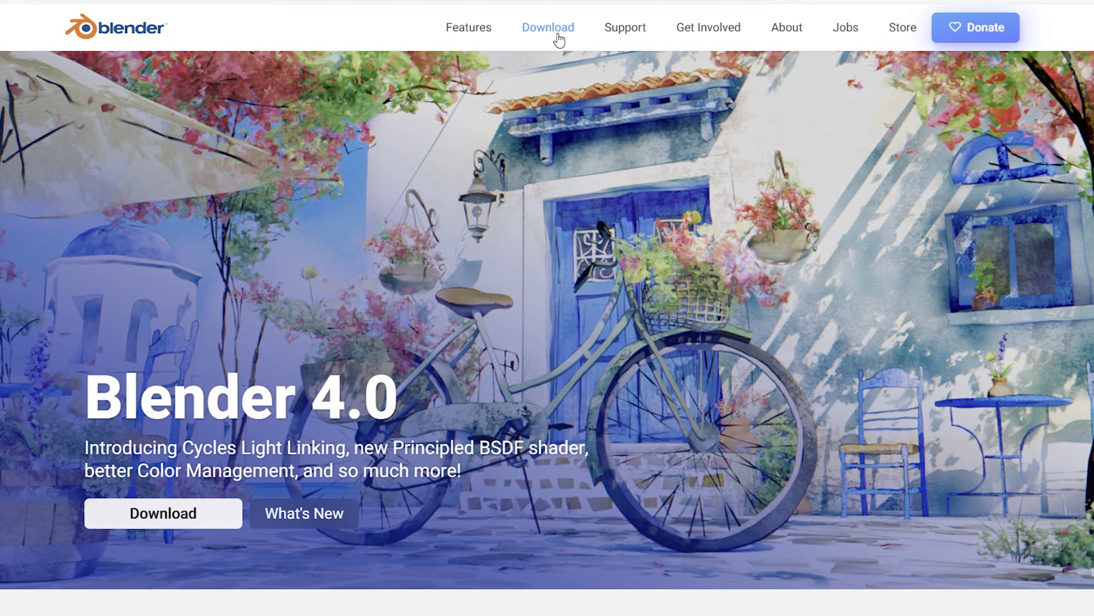
# - Reach the Previous Versions download page and view its source code and 2.7 legacy options
pyautogui.click(548, 27)
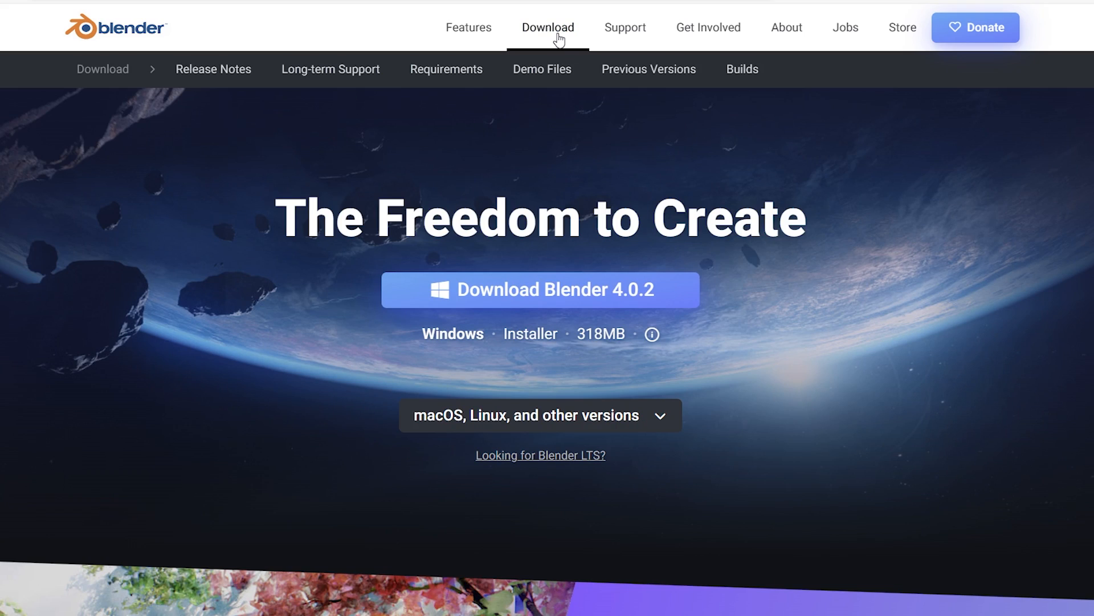
pyautogui.click(647, 69)
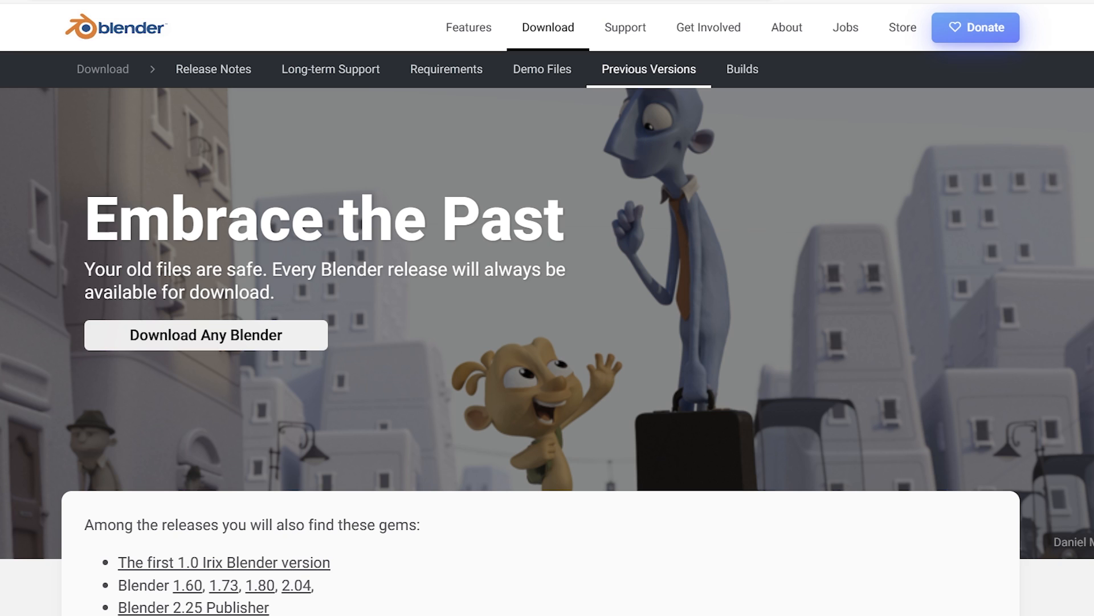
pyautogui.scroll(-3)
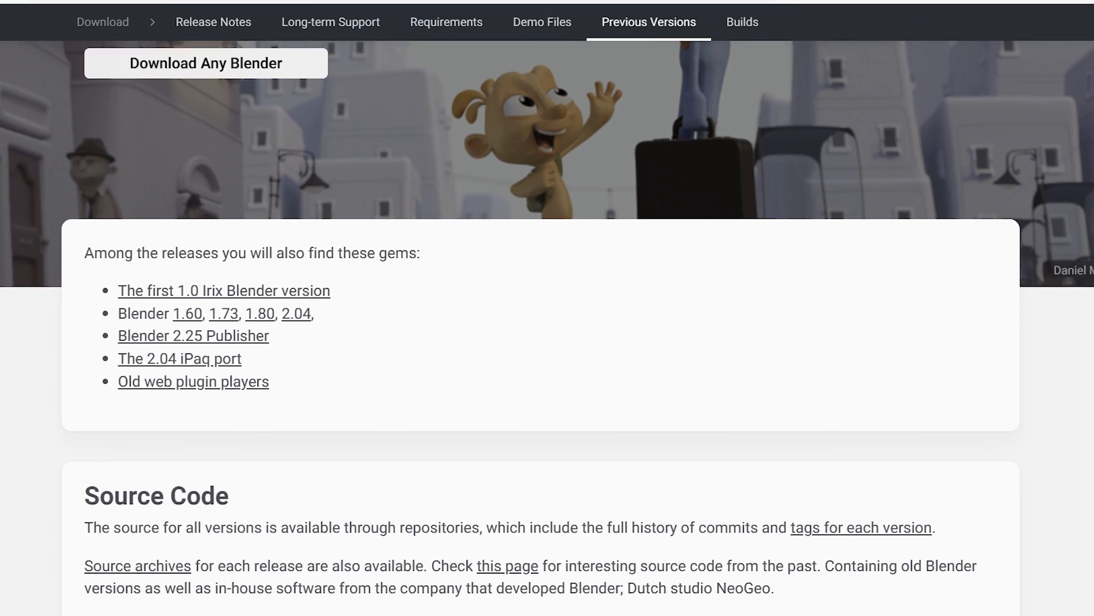
pyautogui.scroll(-3)
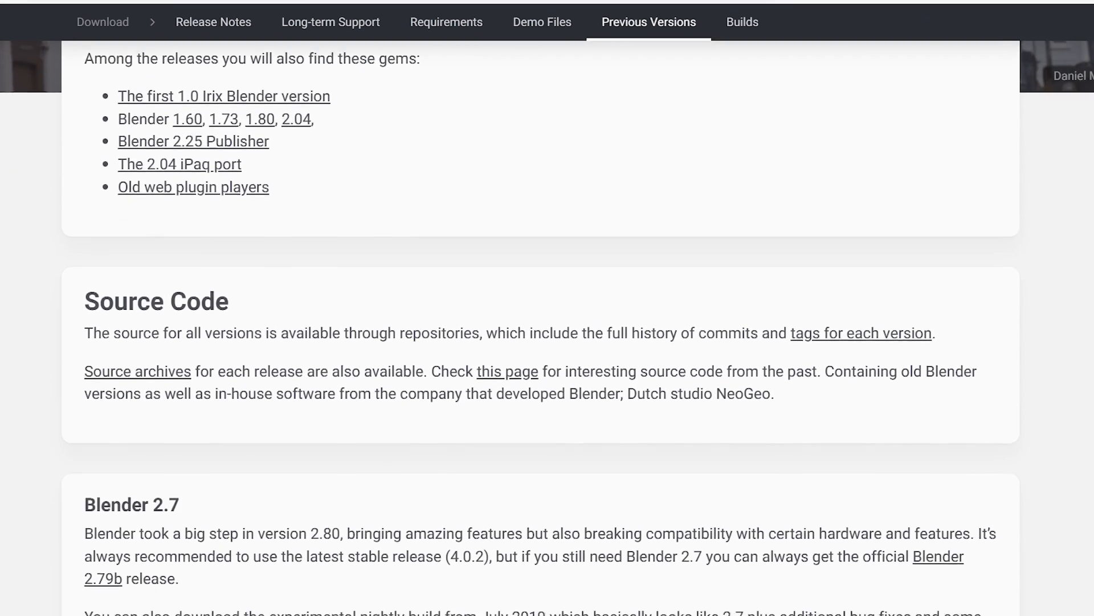
pyautogui.scroll(-3)
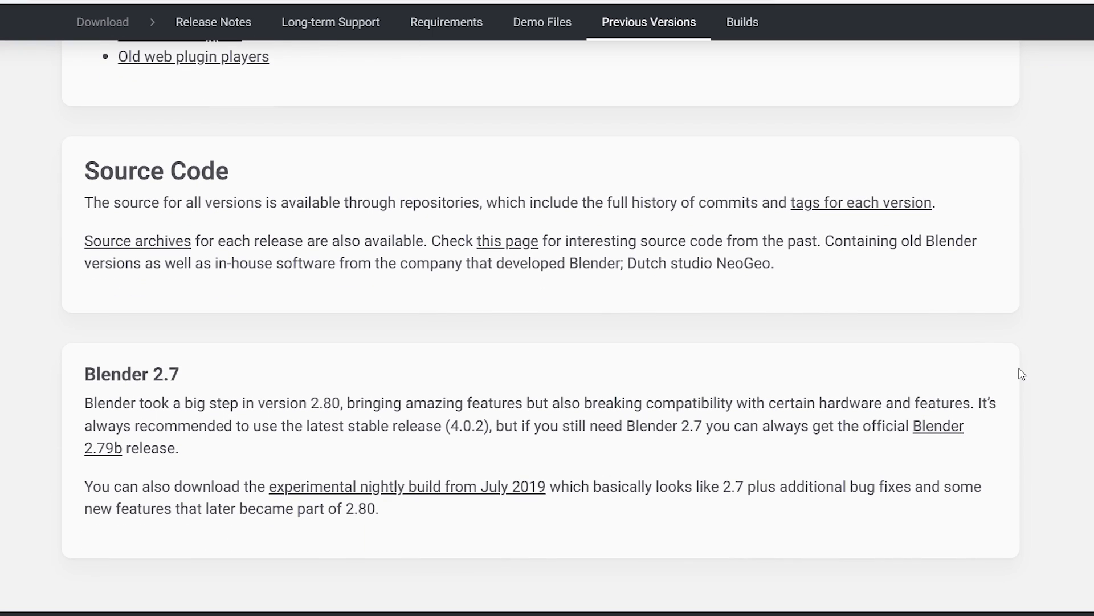
pyautogui.moveTo(707, 353)
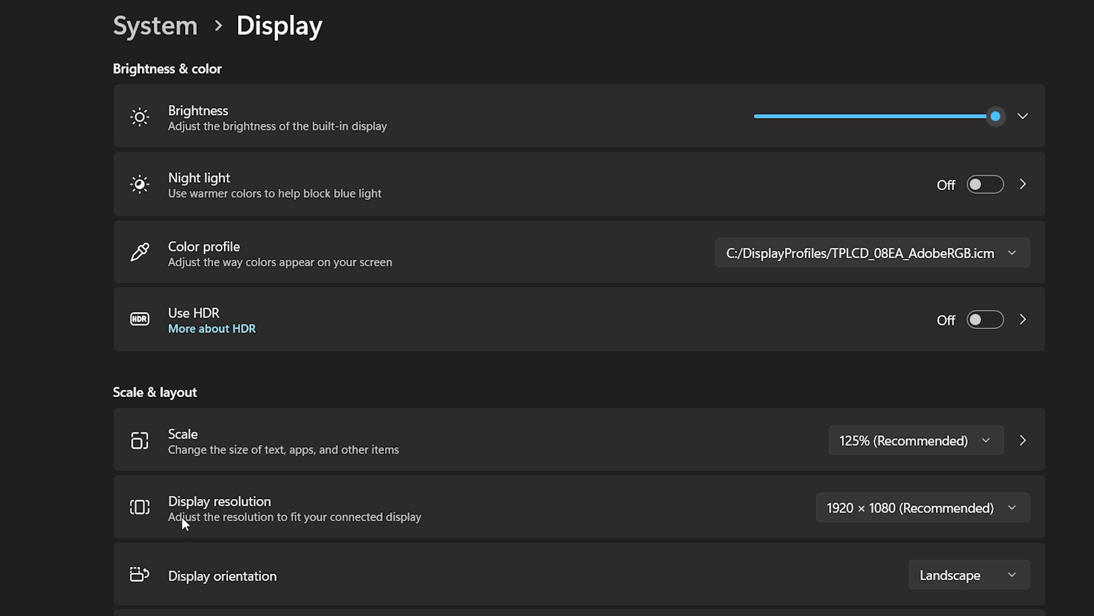
pyautogui.moveTo(862, 506)
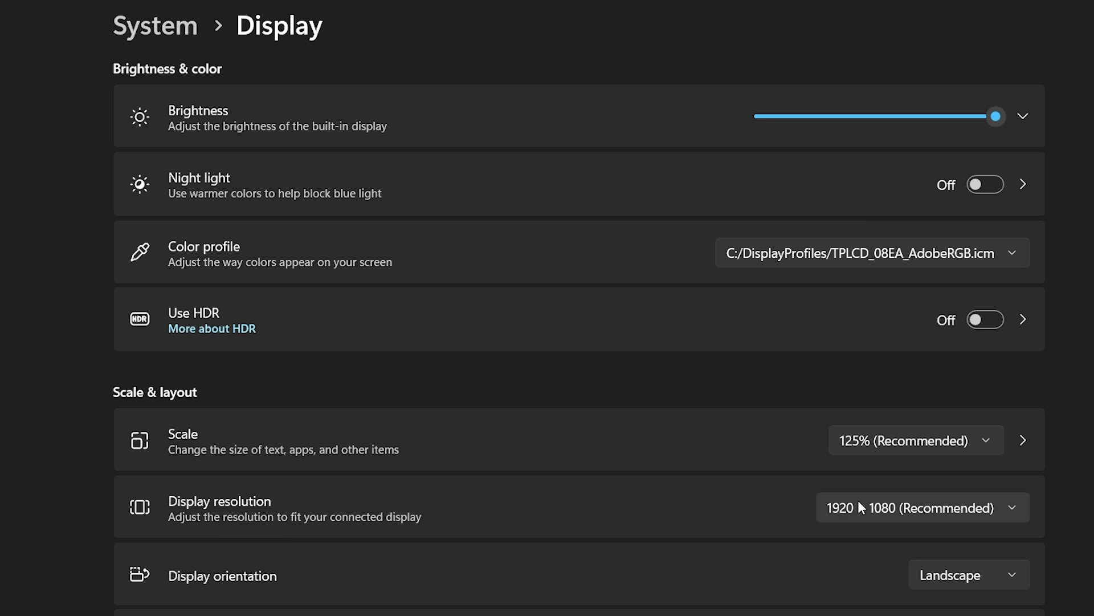
# - View the Windows Update status reporting the system is up to date
pyautogui.click(920, 507)
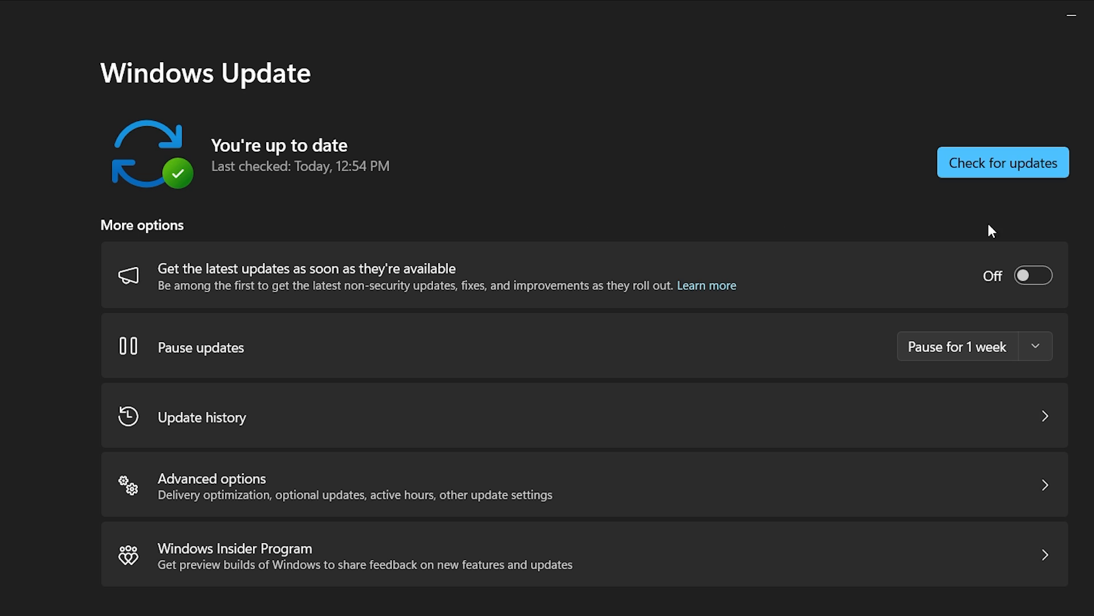
pyautogui.moveTo(719, 135)
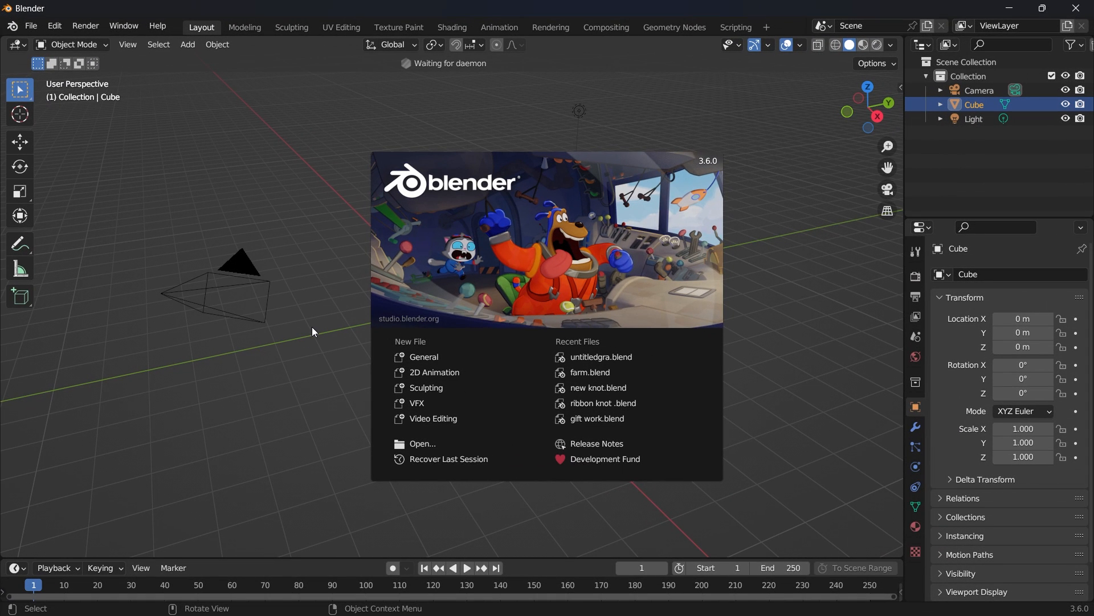
# - Dismiss the splash and set Cycles render devices in System preferences to OptiX on the RTX 2070
pyautogui.click(320, 246)
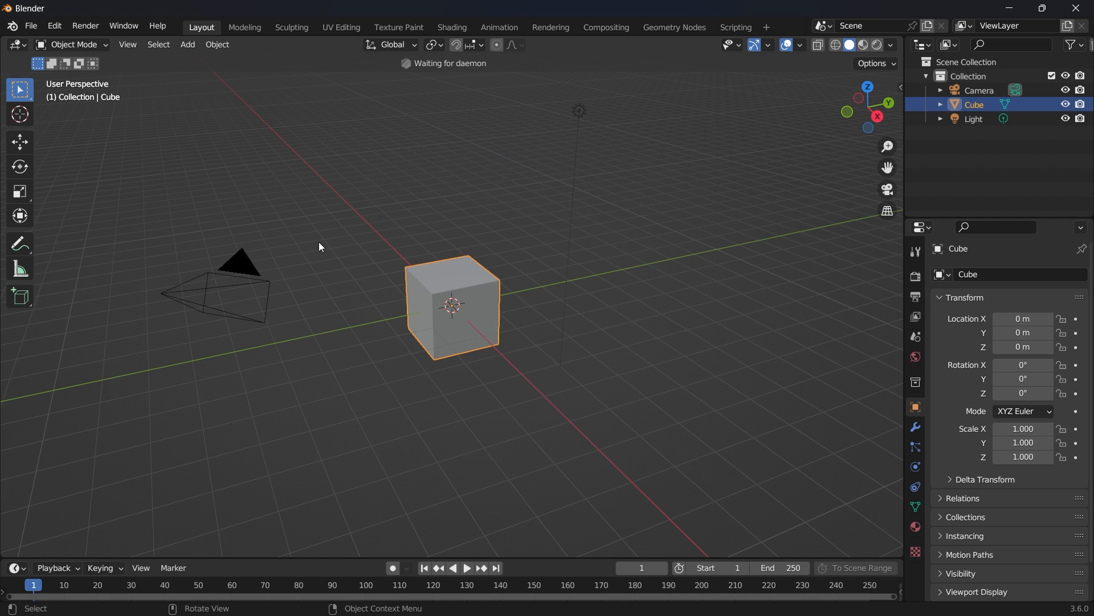
pyautogui.click(53, 25)
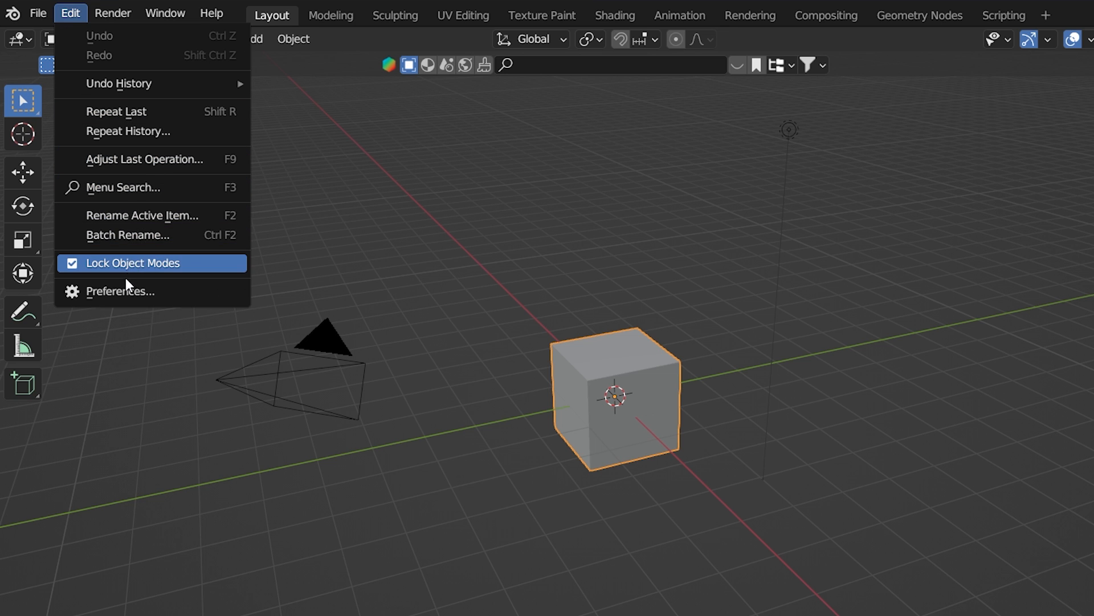
pyautogui.click(120, 292)
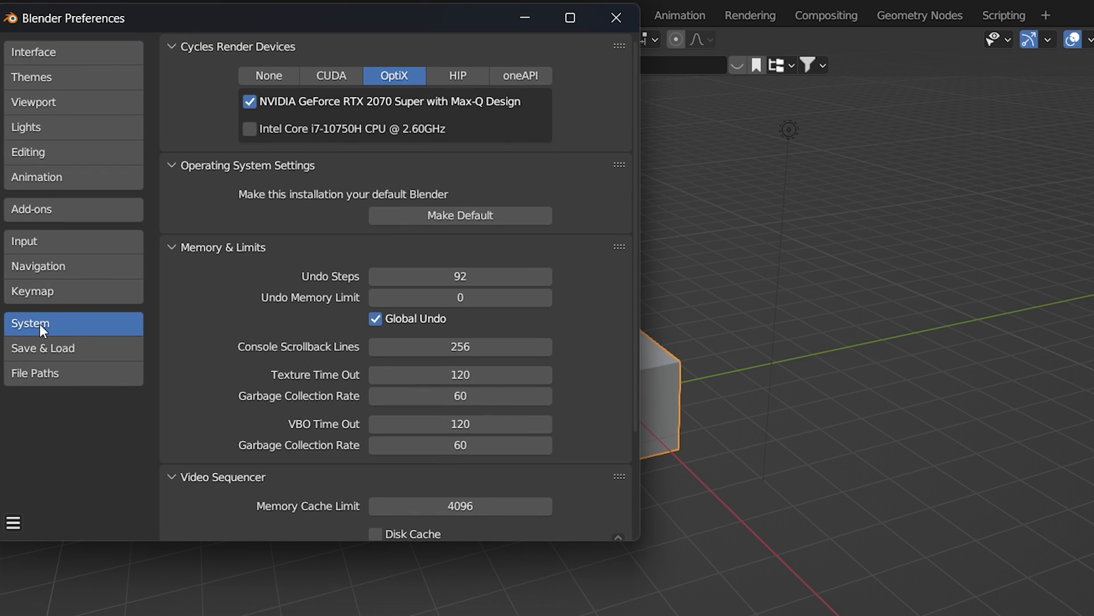
pyautogui.click(330, 75)
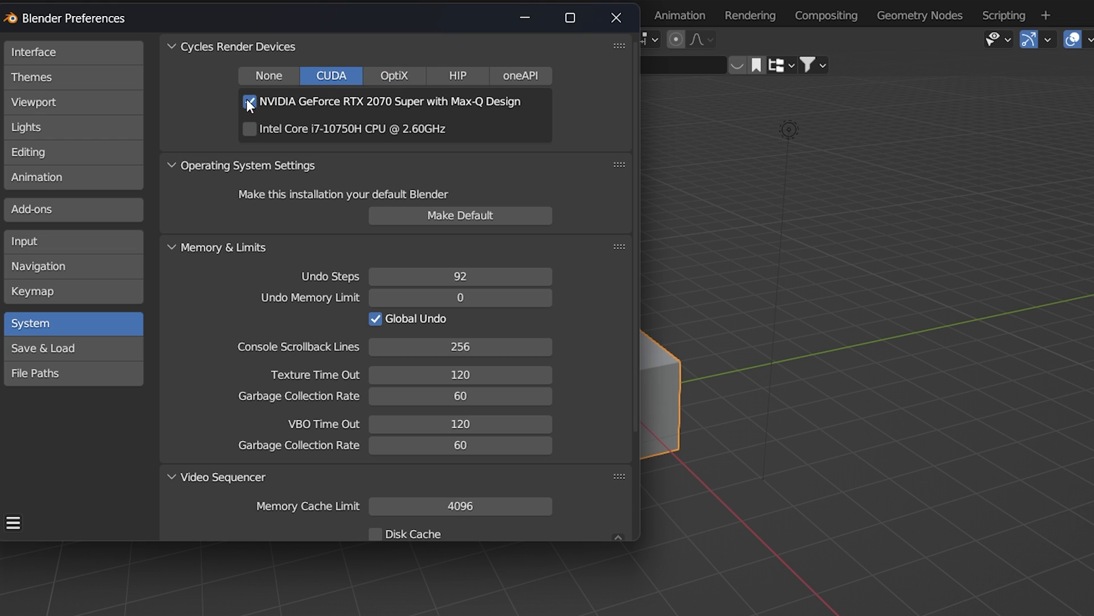
pyautogui.click(393, 75)
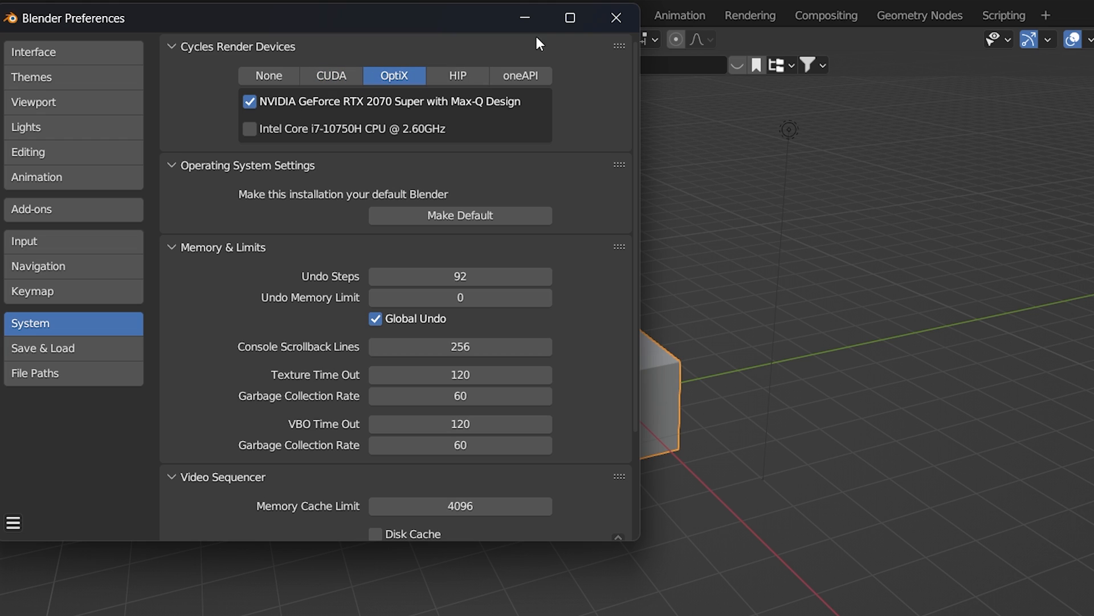
pyautogui.click(616, 18)
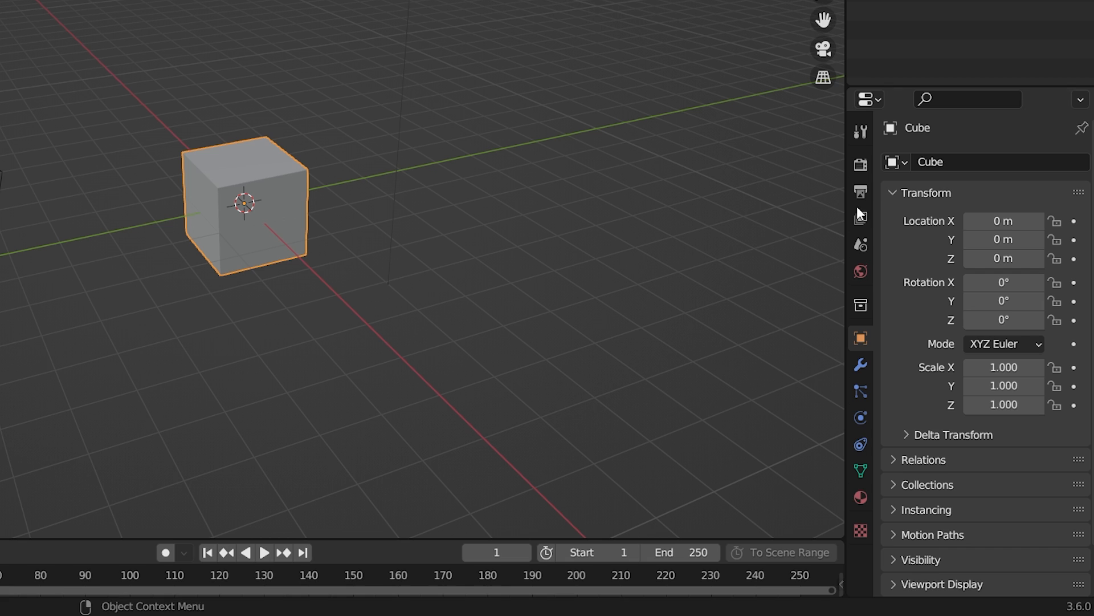
pyautogui.click(860, 192)
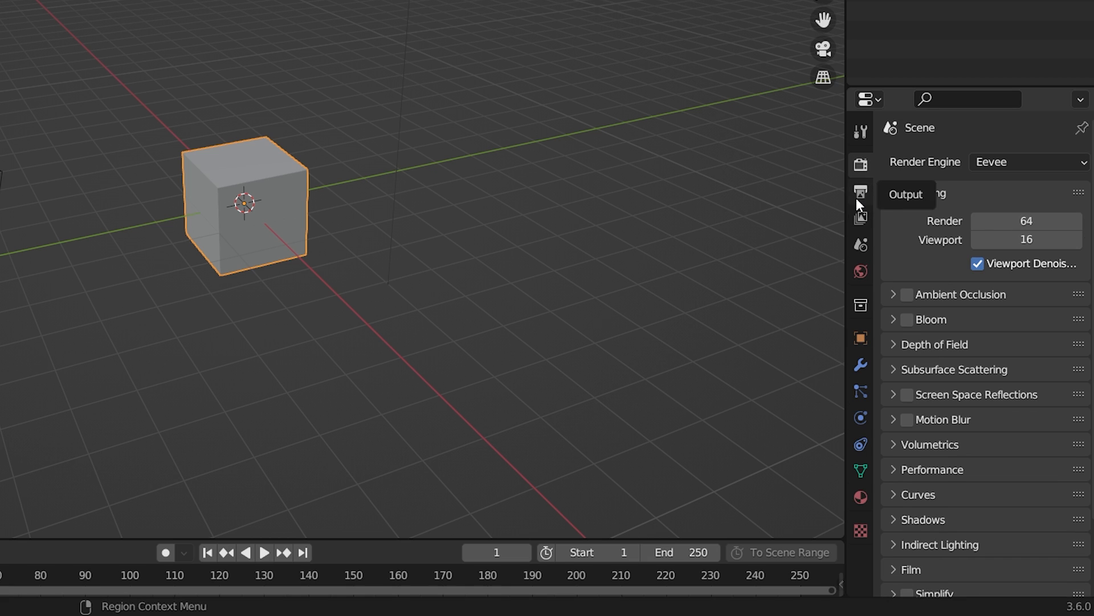
pyautogui.click(1029, 162)
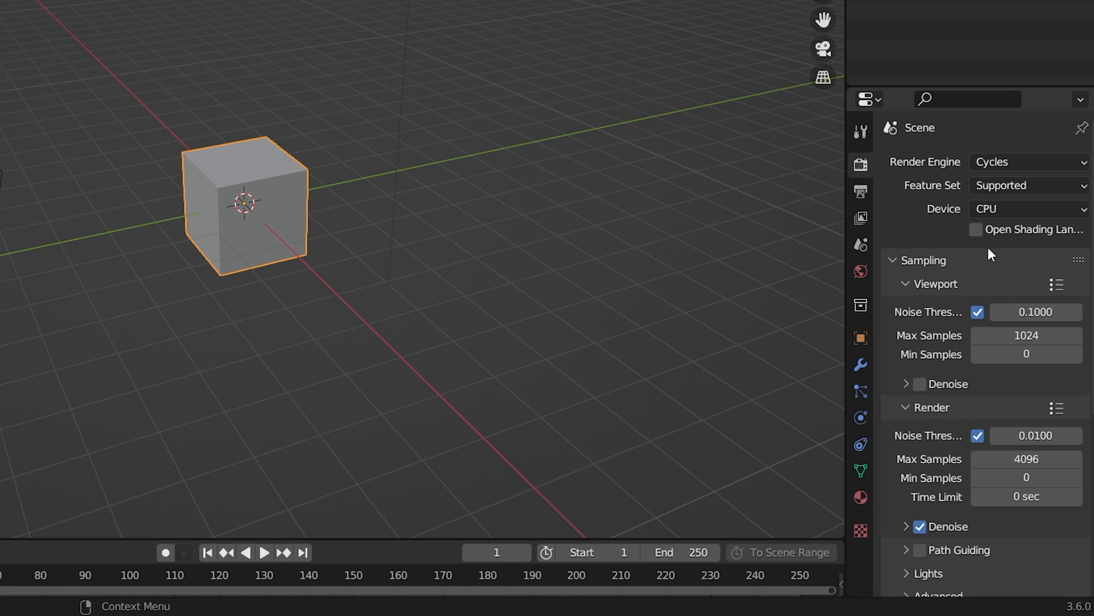
pyautogui.click(1026, 209)
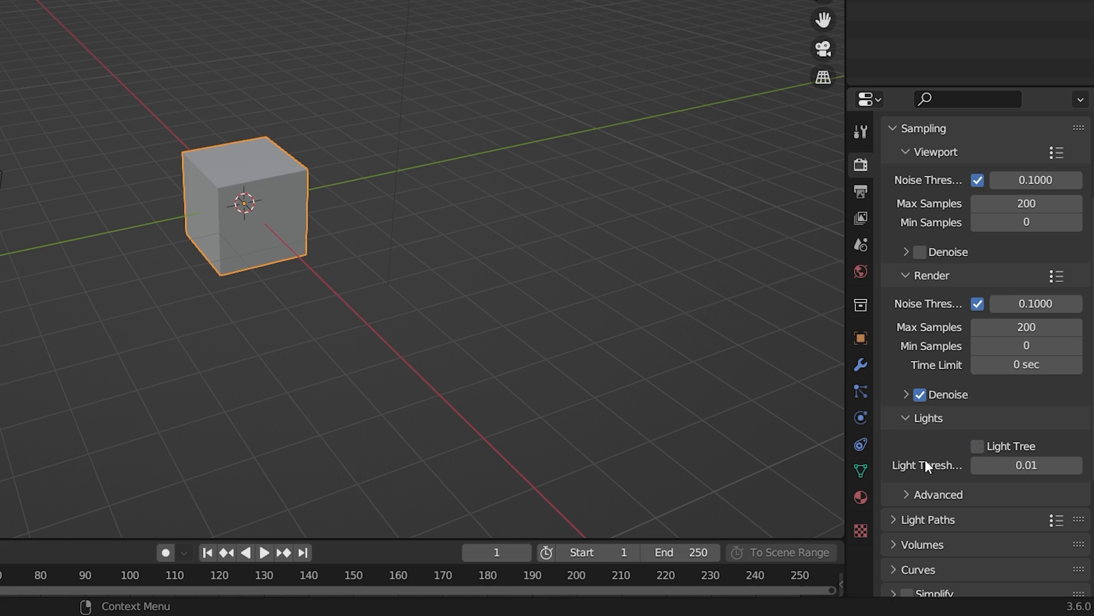
pyautogui.scroll(-3)
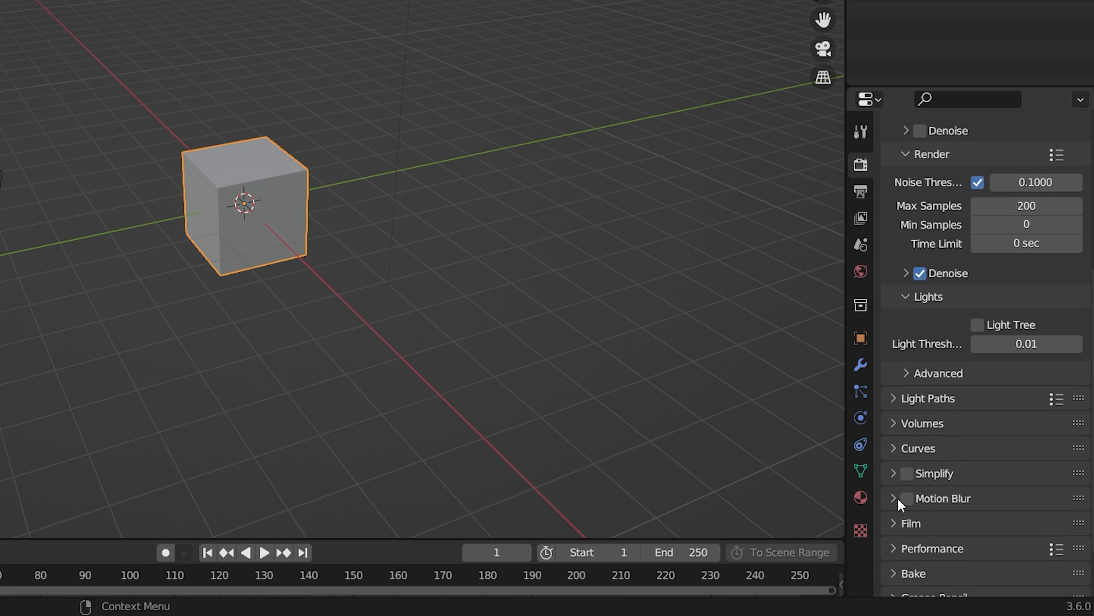
pyautogui.click(893, 498)
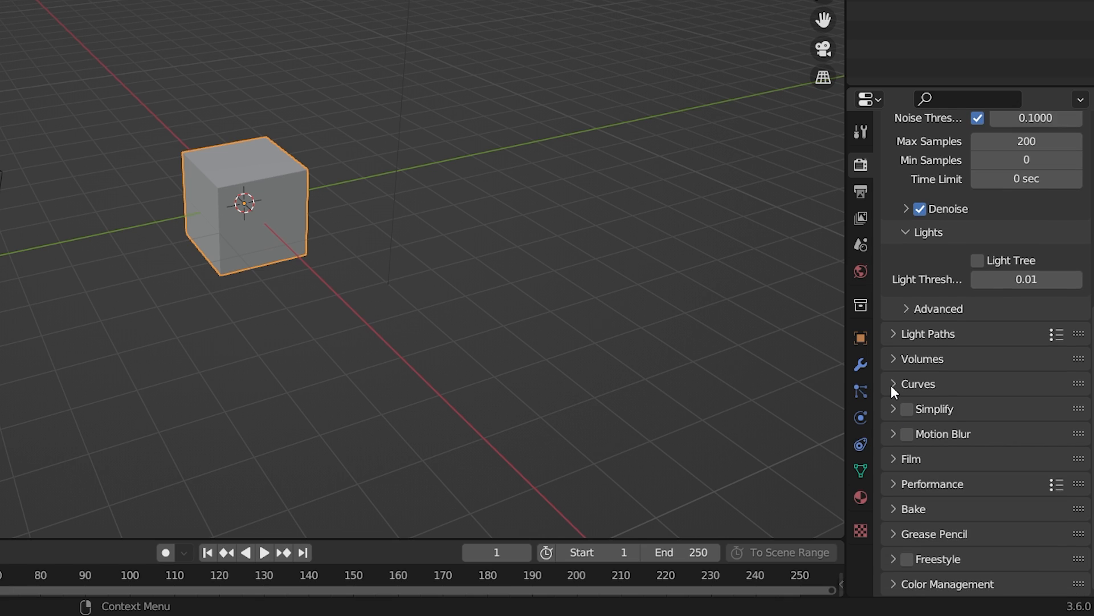
pyautogui.moveTo(898, 377)
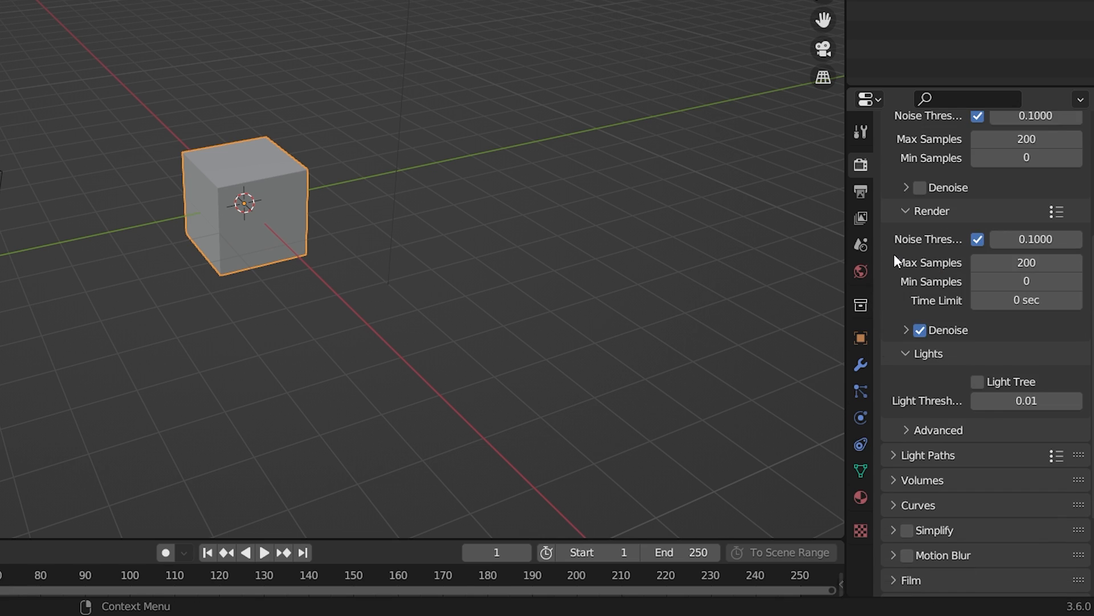
# - Set output resolution to 1280 by 720 with Render Region and Crop to Render Region enabled
pyautogui.click(861, 190)
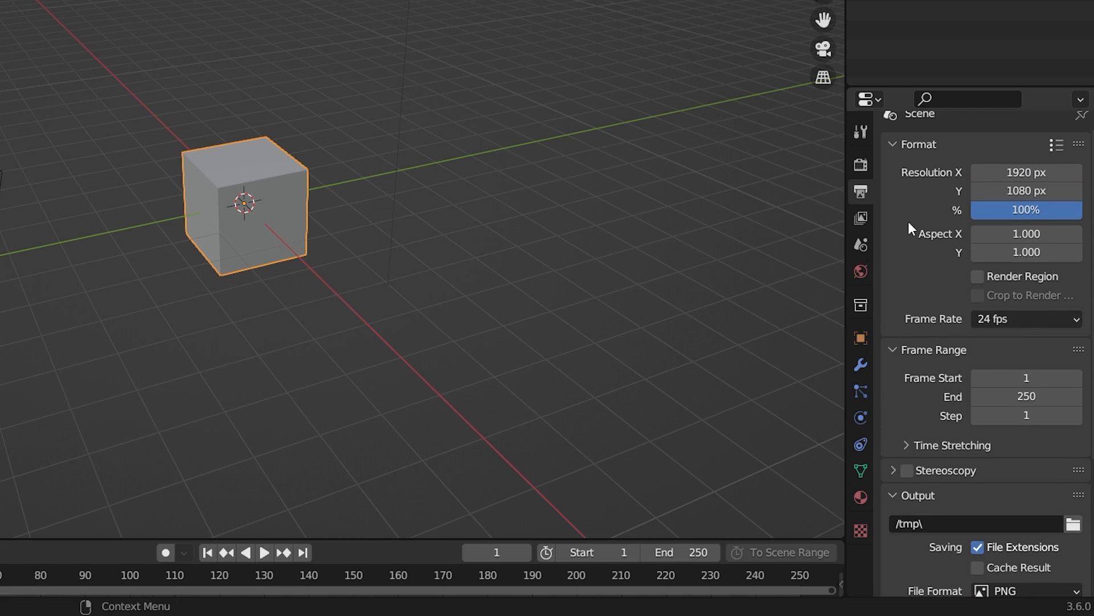
pyautogui.doubleClick(1026, 172)
pyautogui.write('1280')
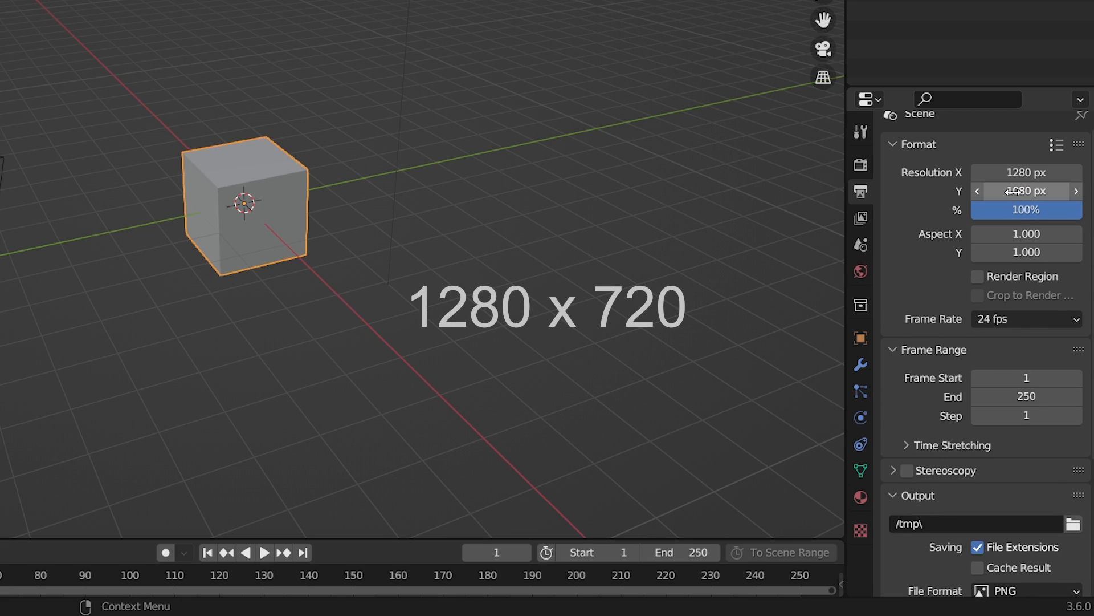
pyautogui.click(1026, 190)
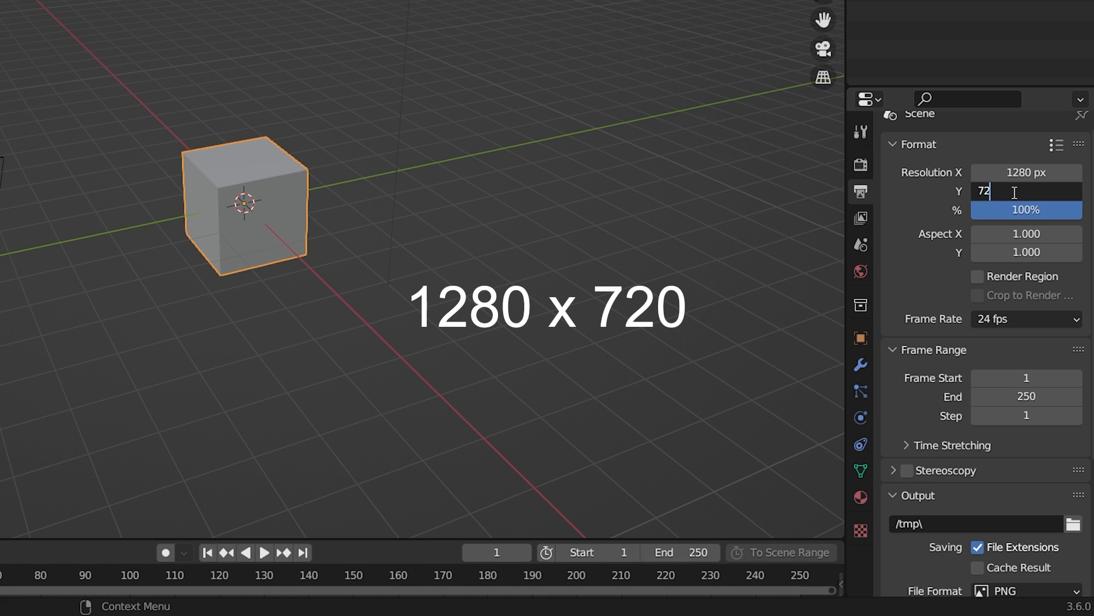
pyautogui.click(977, 275)
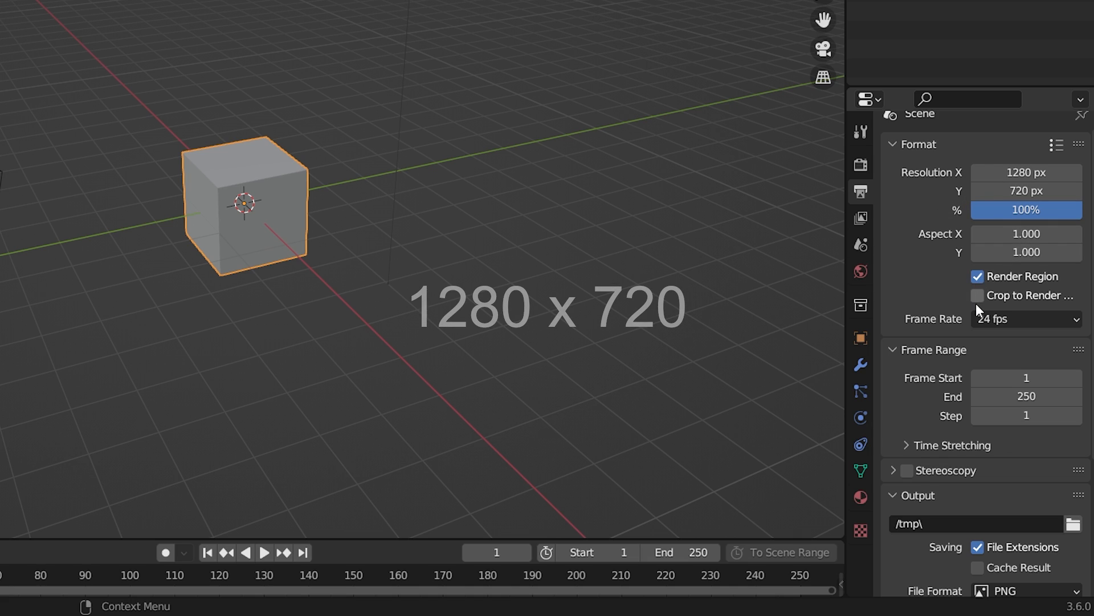
pyautogui.click(977, 295)
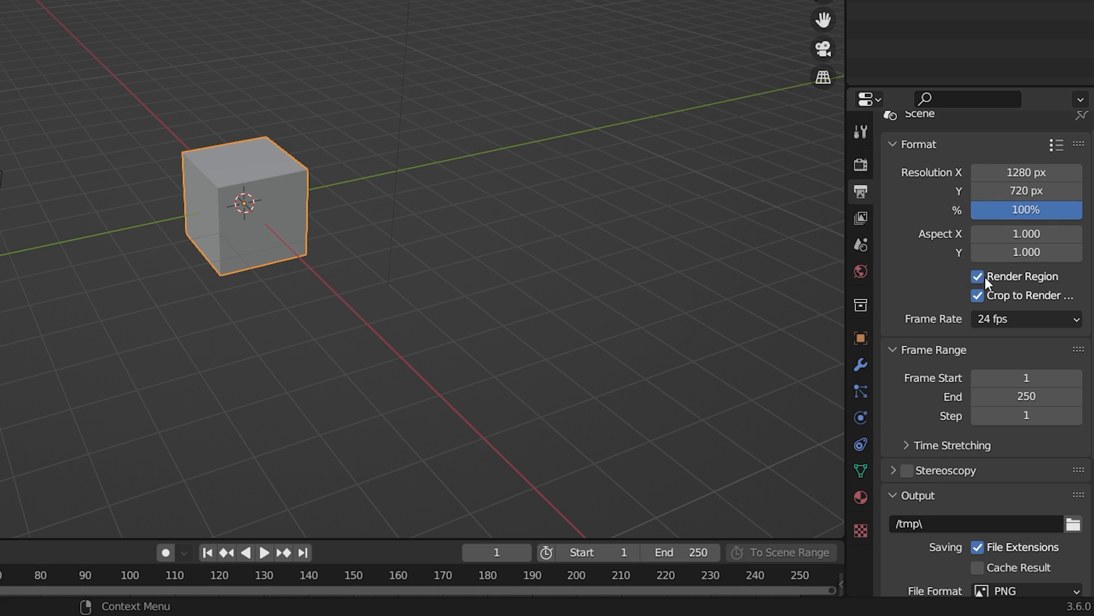
pyautogui.moveTo(895, 408)
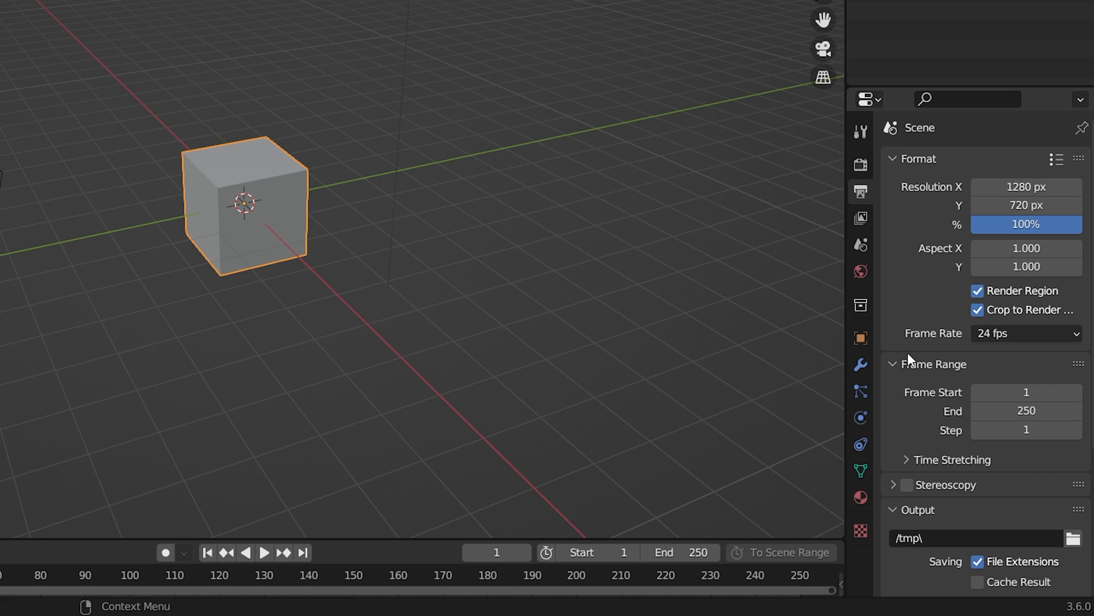
pyautogui.moveTo(921, 271)
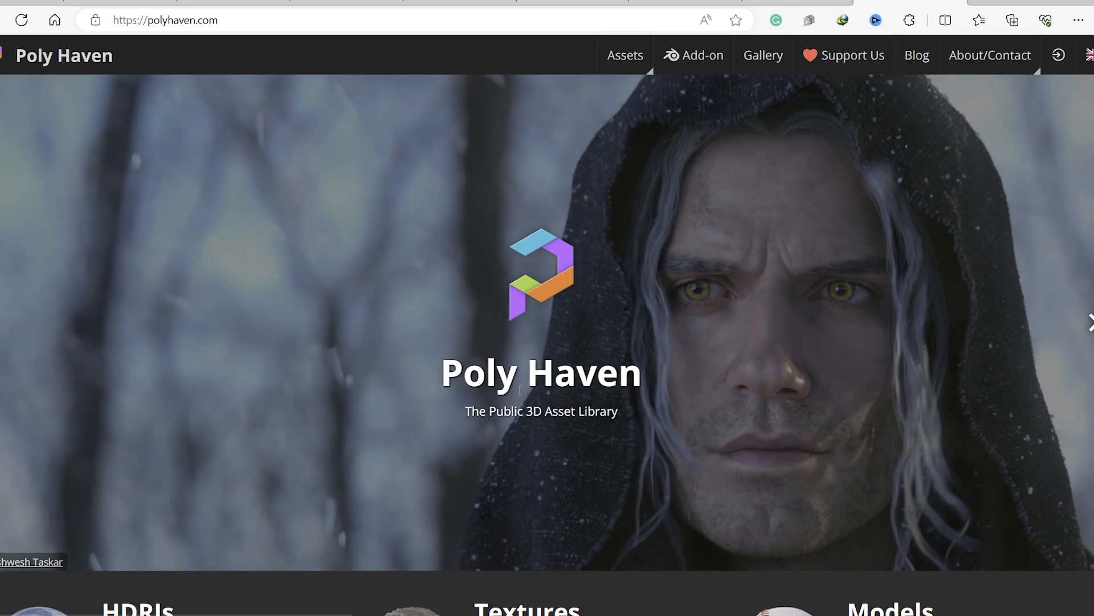
# - View the Autumn Field HDRI on Poly Haven and its 1K–16K download resolution choices
pyautogui.scroll(-3)
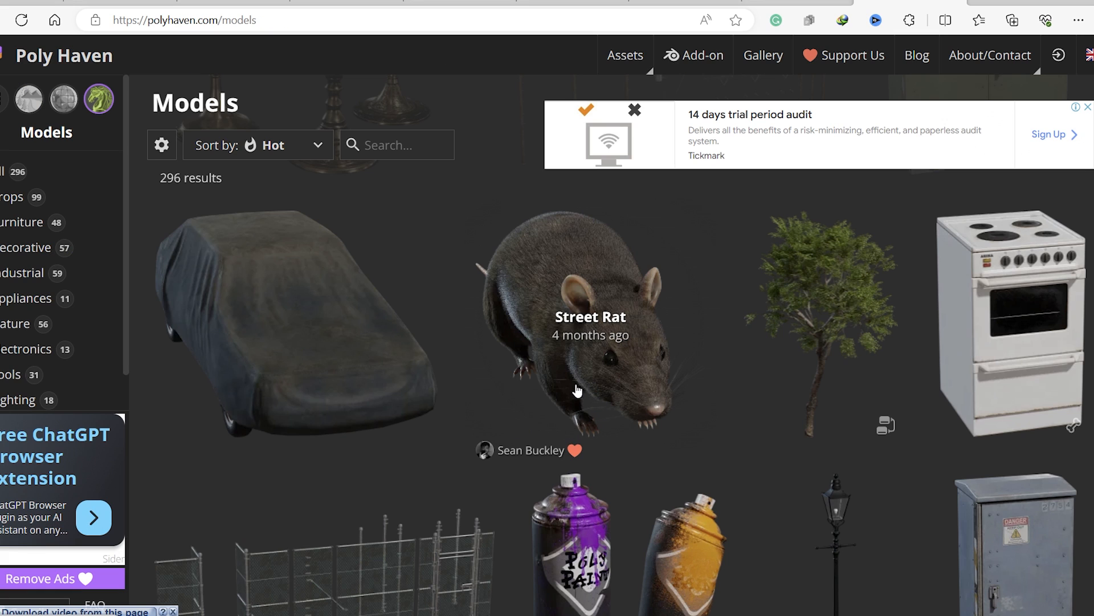
pyautogui.click(590, 317)
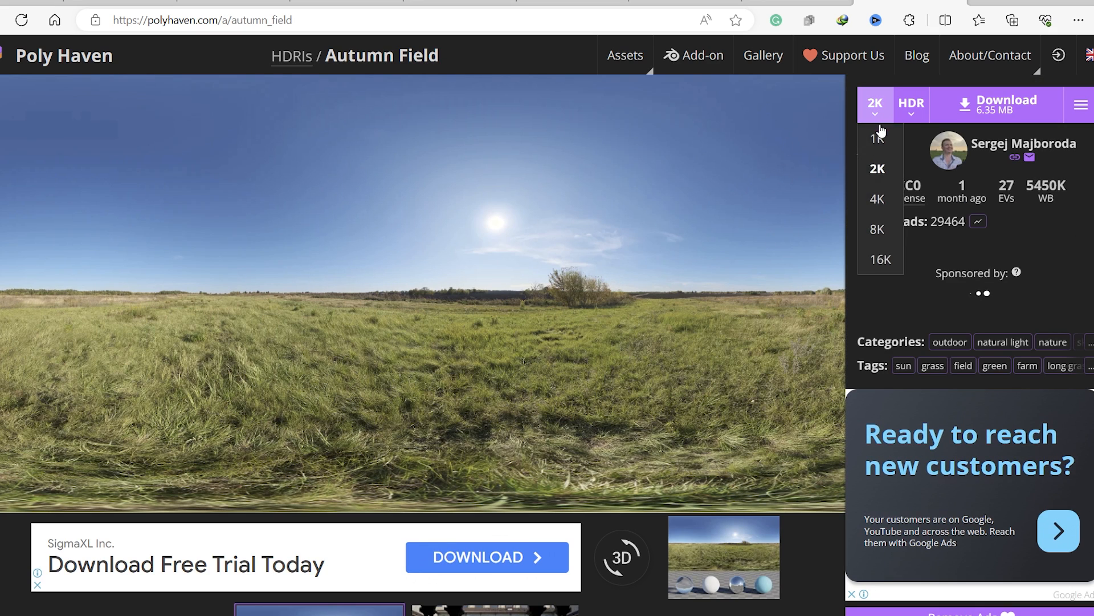
pyautogui.click(880, 259)
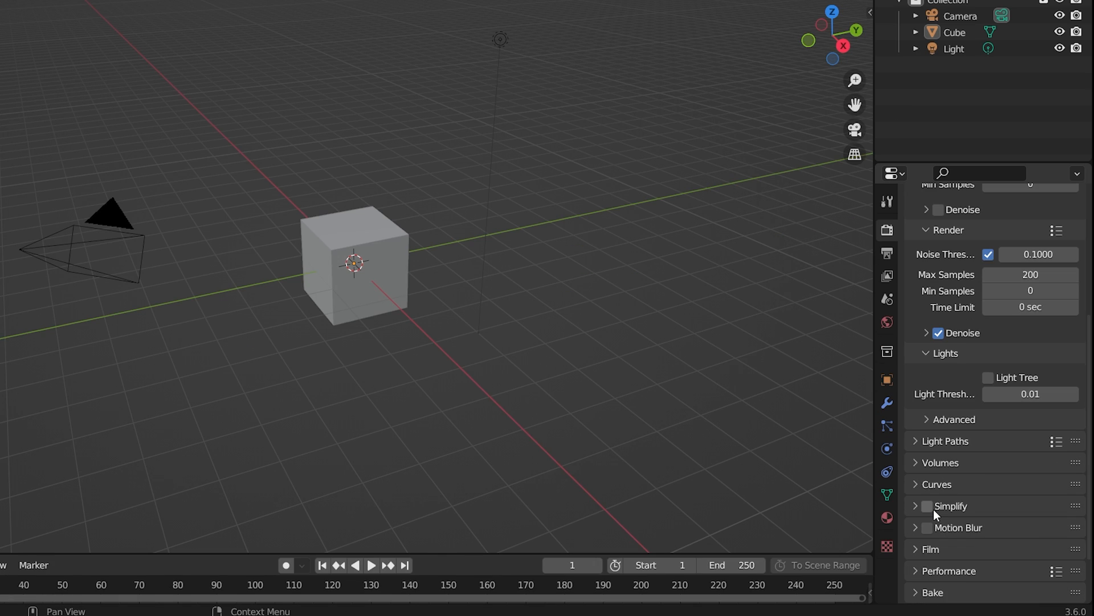
# - Enable Simplify with a 1024 viewport texture limit and list the Cube's available modifiers
pyautogui.click(926, 506)
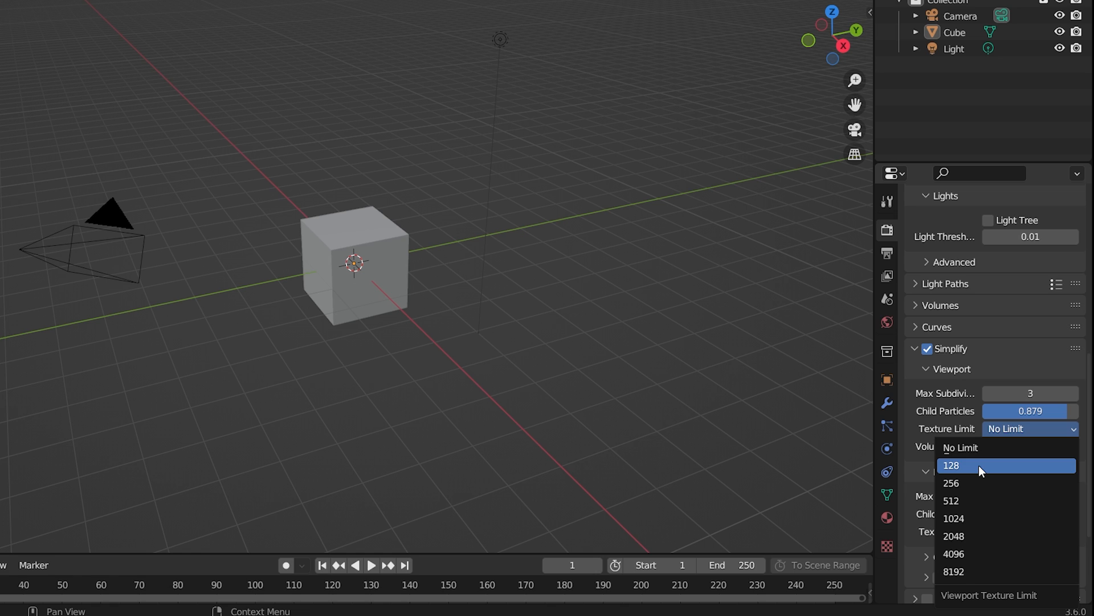
pyautogui.click(954, 519)
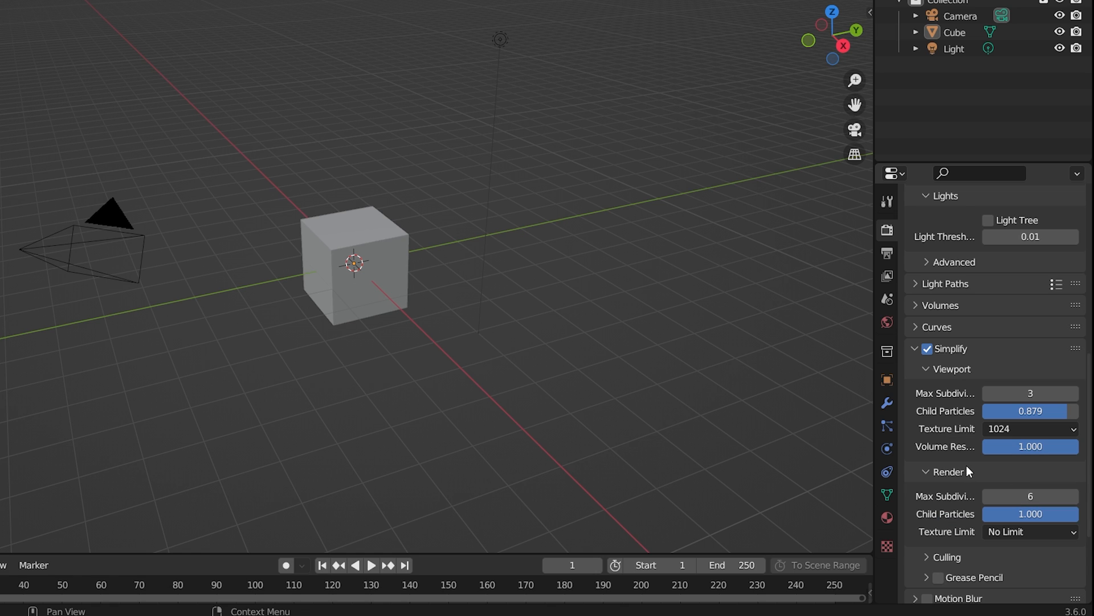
pyautogui.click(356, 265)
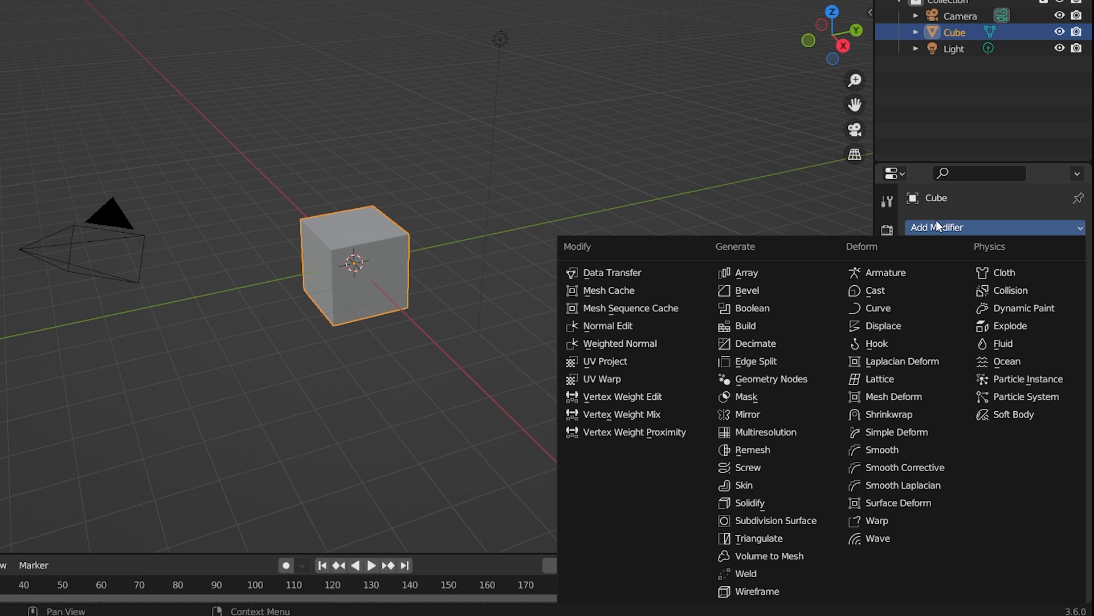
pyautogui.moveTo(753, 450)
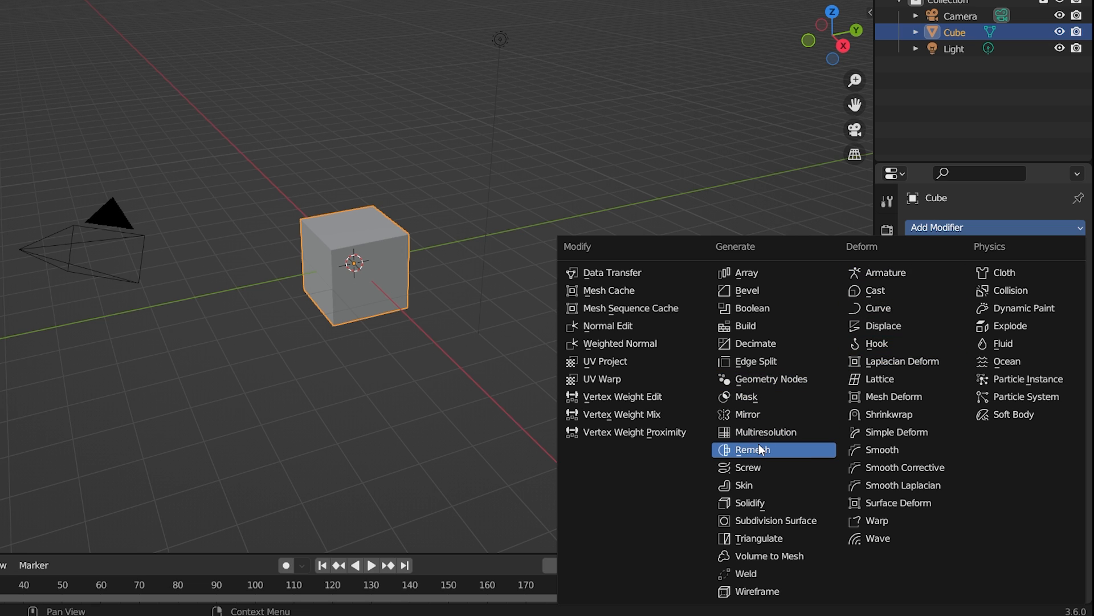
pyautogui.moveTo(753, 343)
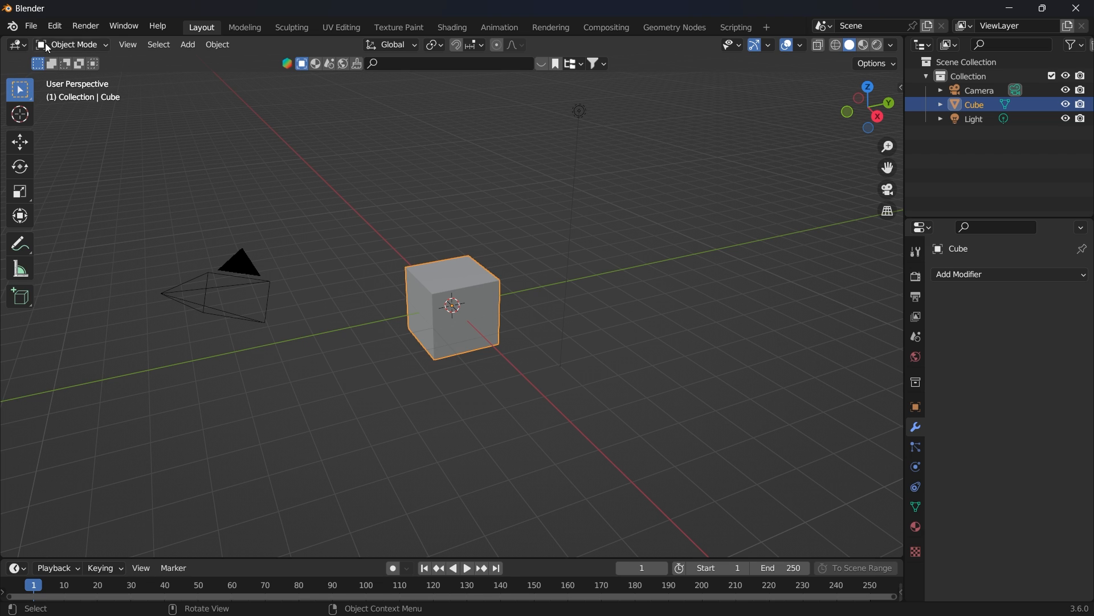
# - Bring up the glTF 2.0 (.glb/.gltf) export file browser and dismiss it
pyautogui.click(31, 27)
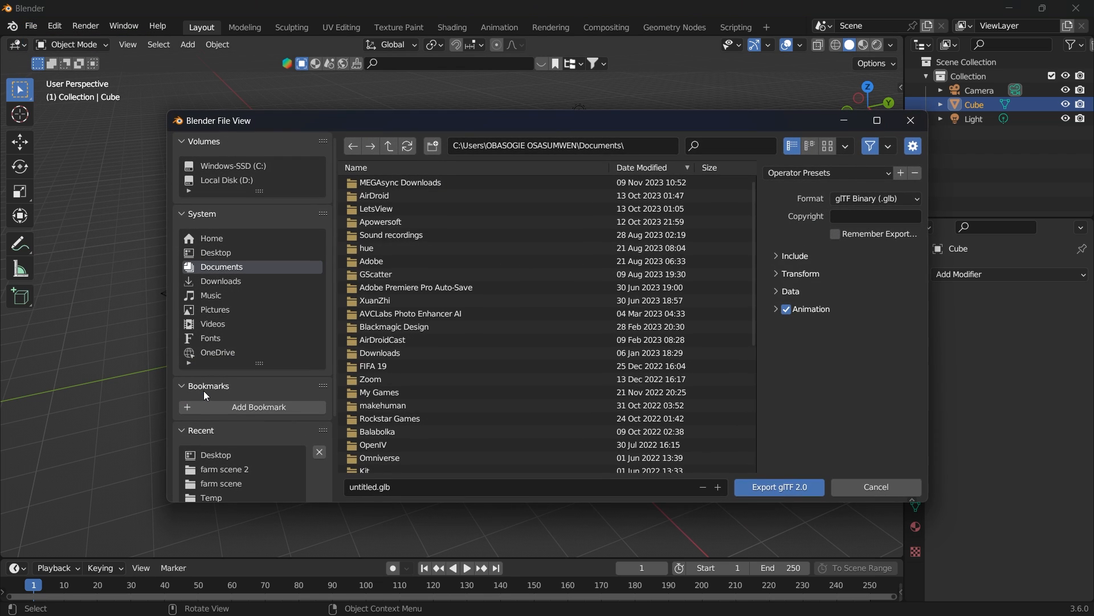
pyautogui.click(789, 290)
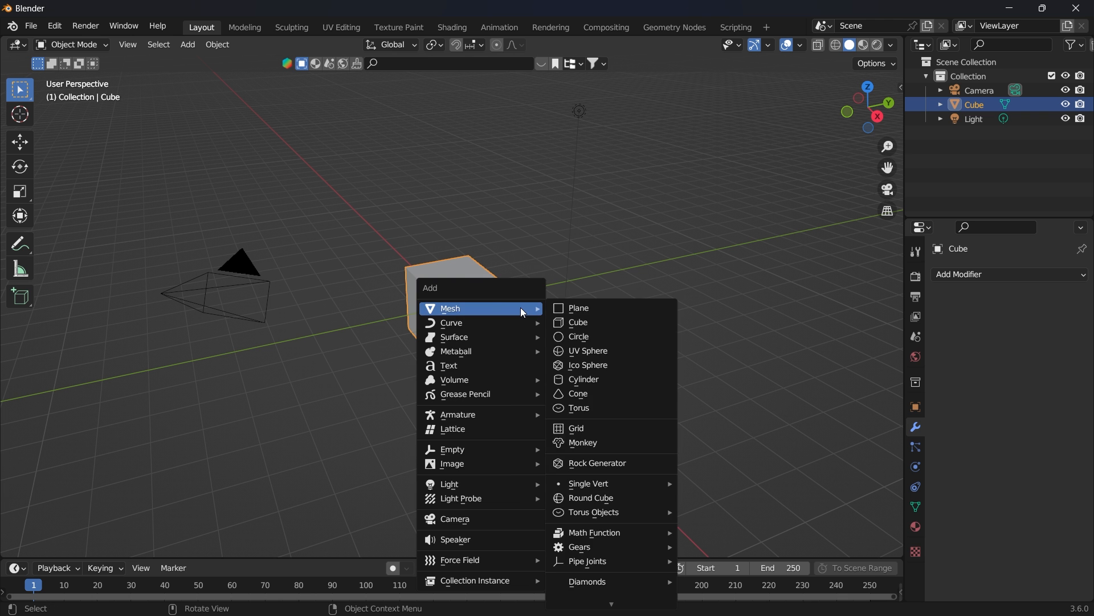
pyautogui.moveTo(450, 482)
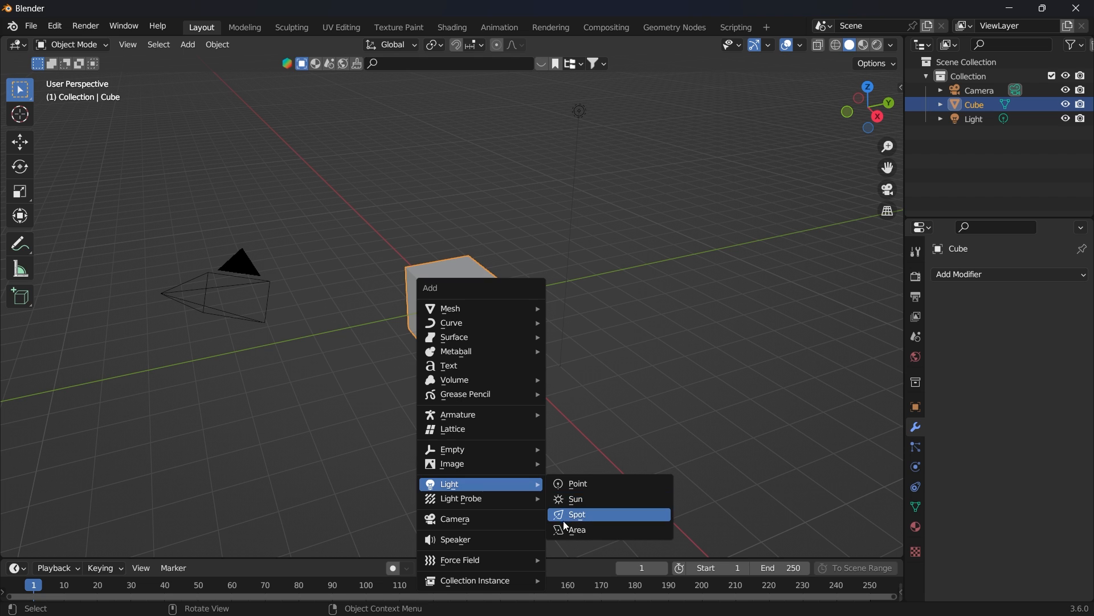
# - Add a Spot light to the scene from the Light menu
pyautogui.click(576, 529)
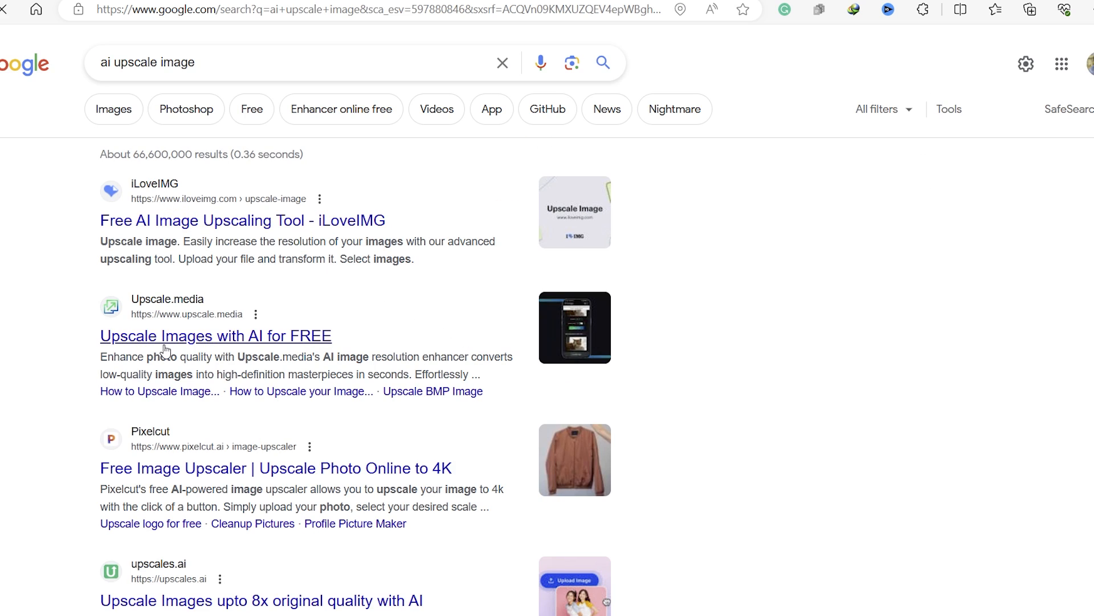
# - Compare the pixelated and upscaled sample photo on Upscale.media with the before/after slider
pyautogui.click(215, 335)
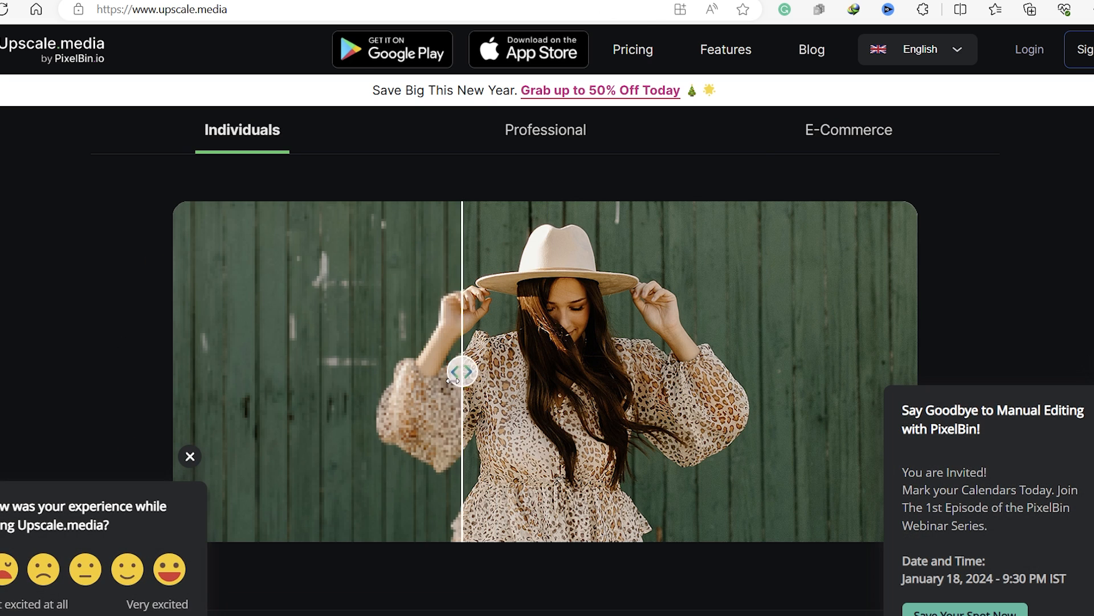
pyautogui.moveTo(463, 371); pyautogui.dragTo(810, 371)
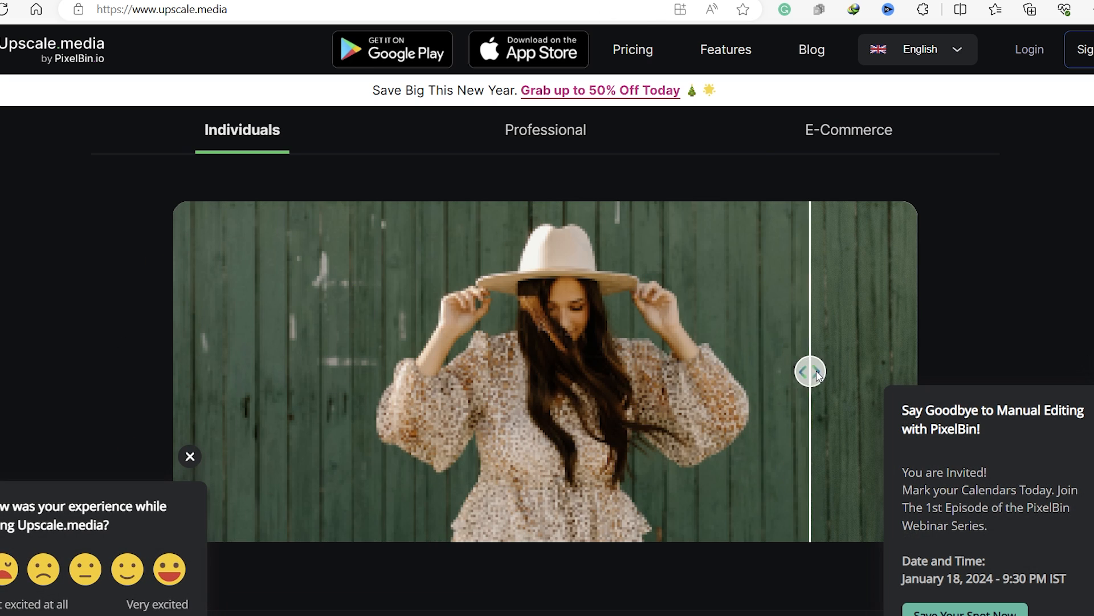
pyautogui.moveTo(810, 371); pyautogui.dragTo(401, 370)
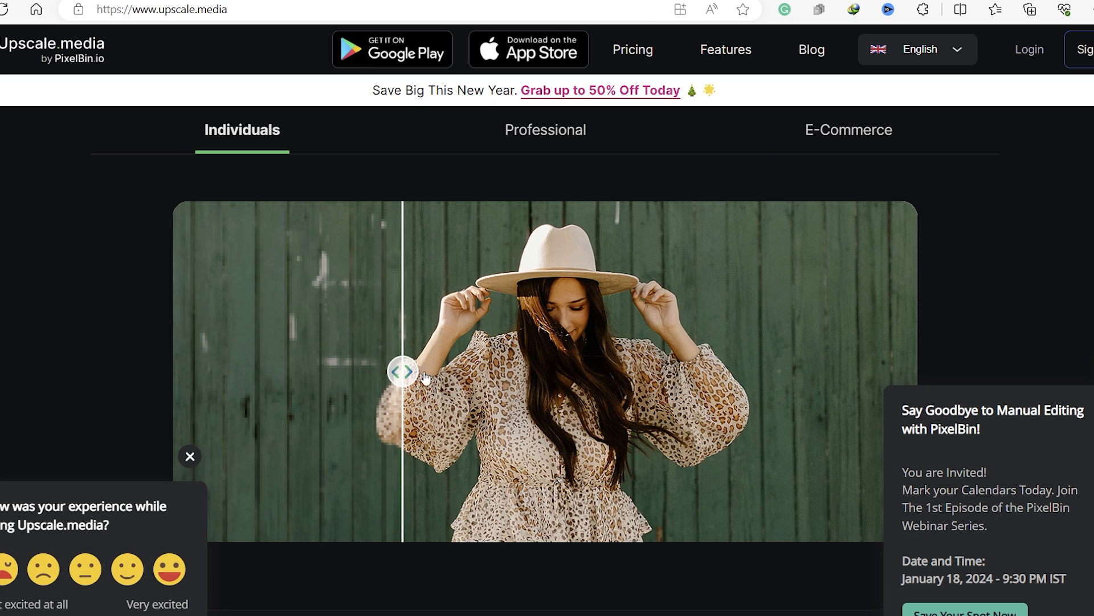